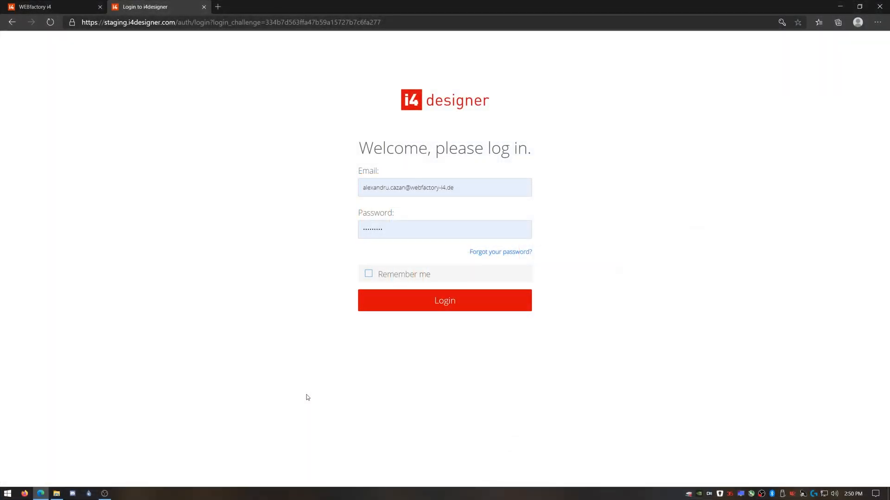
mouse_move(310, 381)
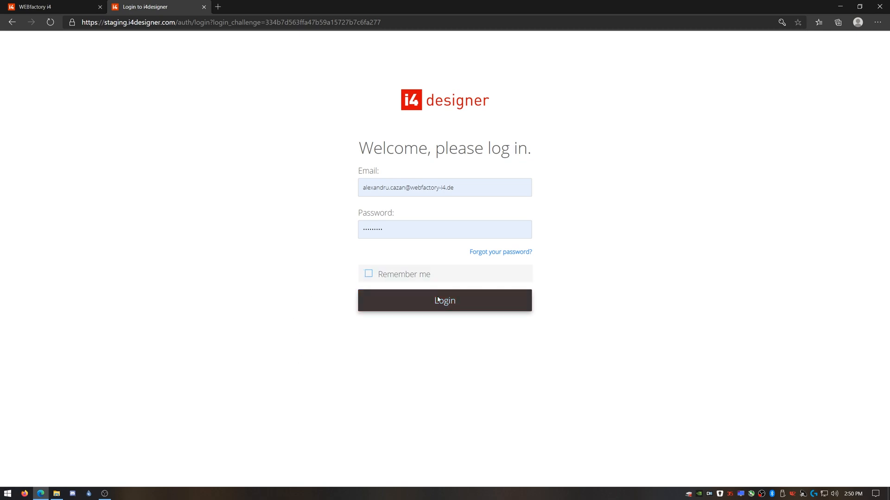
Step: Log in and open the EWON Machine Visualization project from the recent list
click(444, 300)
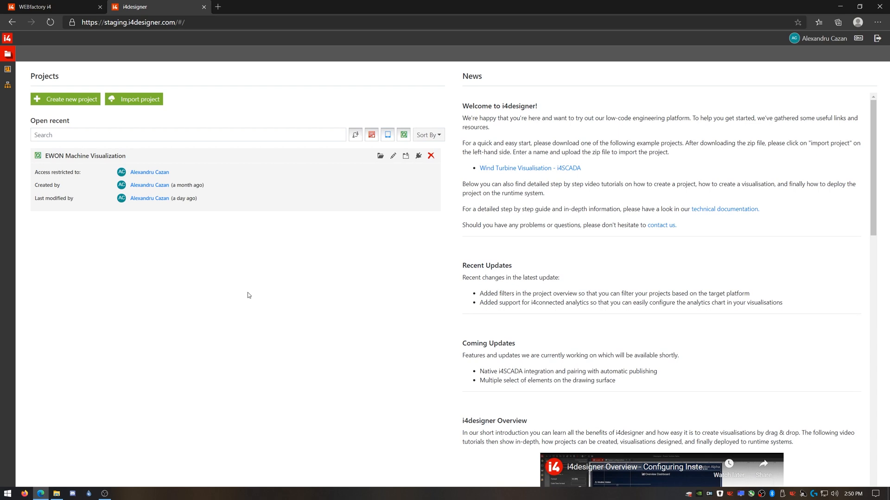
mouse_move(372, 159)
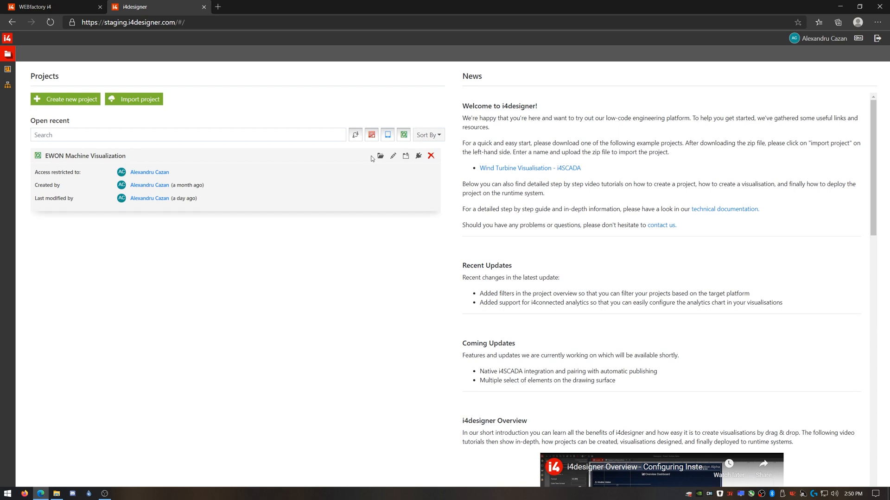
click(393, 158)
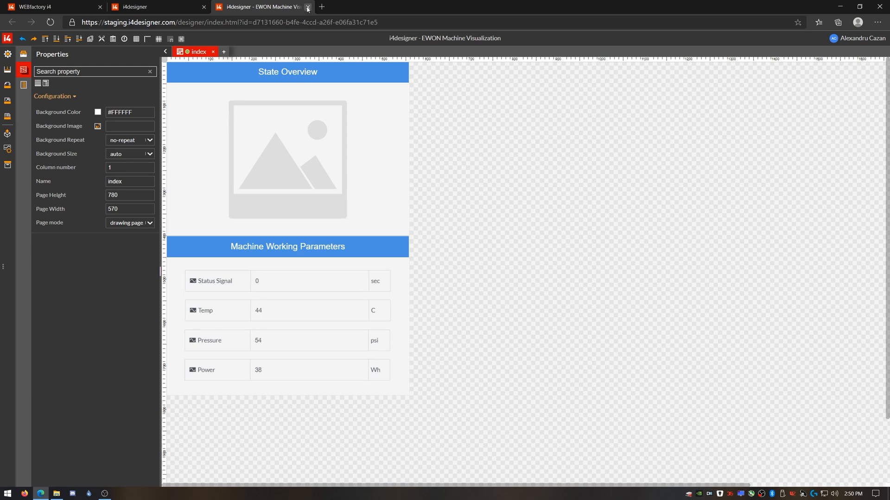
Step: Create a new project named 'Ewon visualization' and open it for editing
click(307, 7)
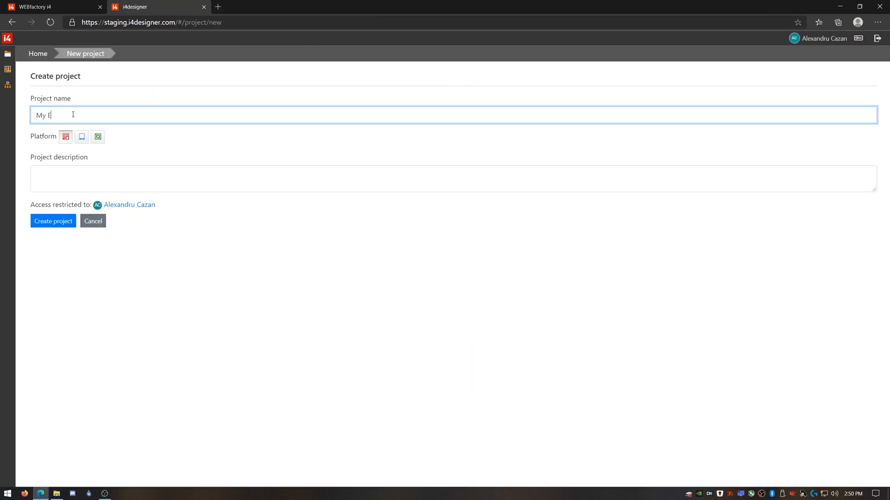
text(Ewon visualization)
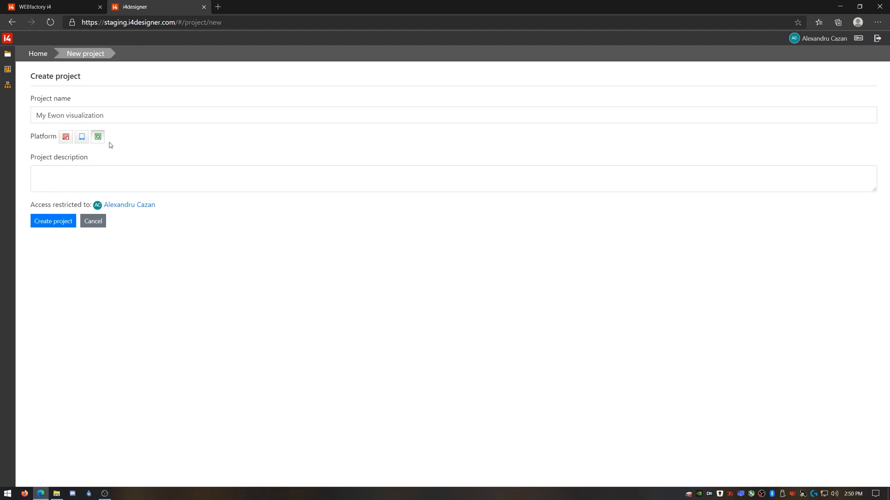
click(53, 220)
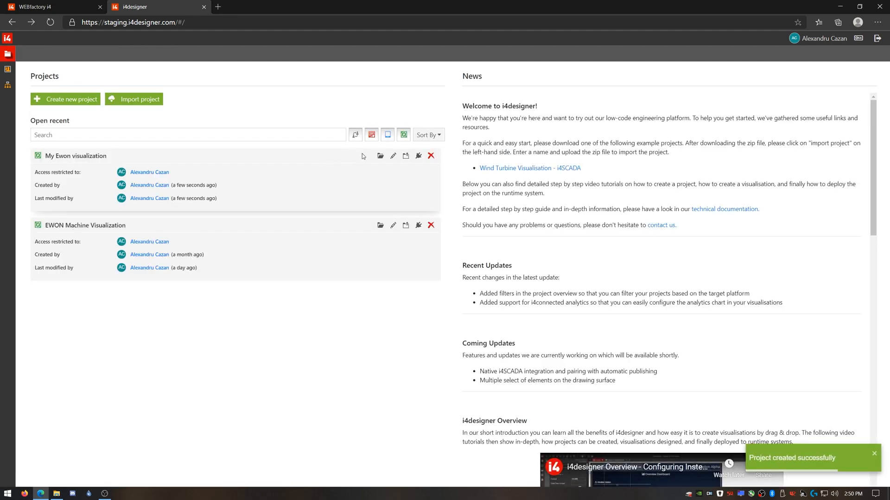
click(392, 156)
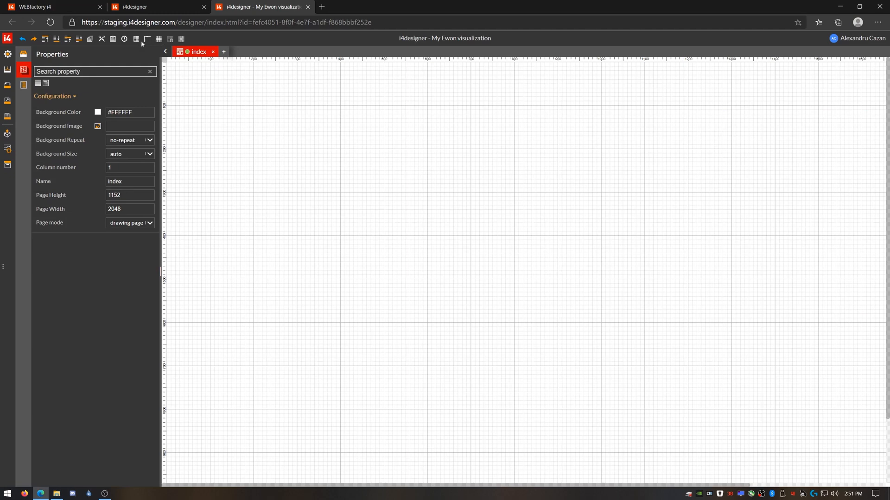
click(8, 54)
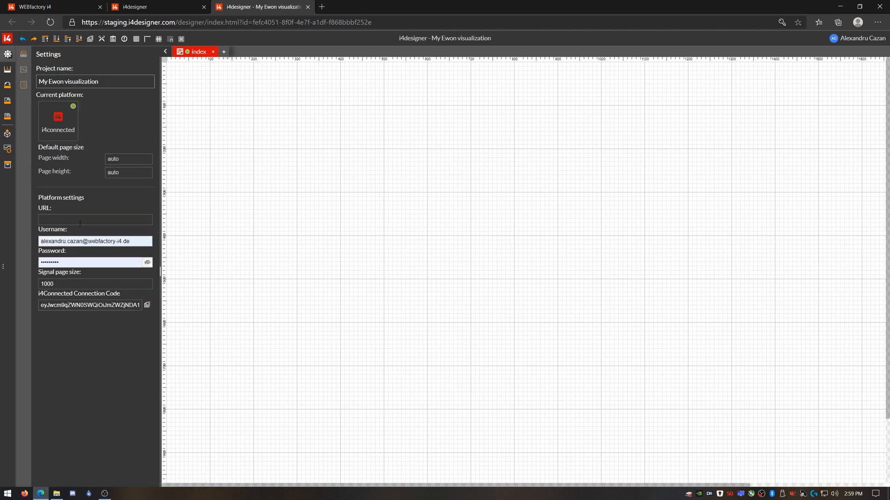
text(http://212.18.201.245/)
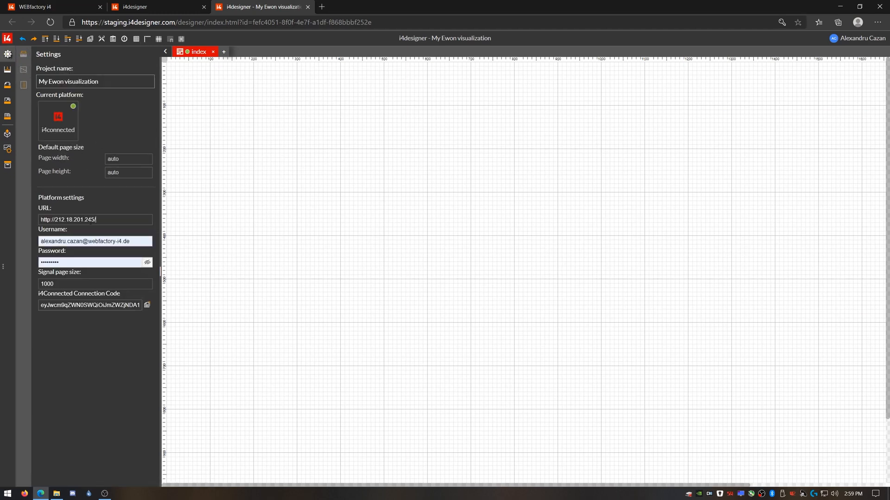
text(api)
click(95, 241)
text(admin)
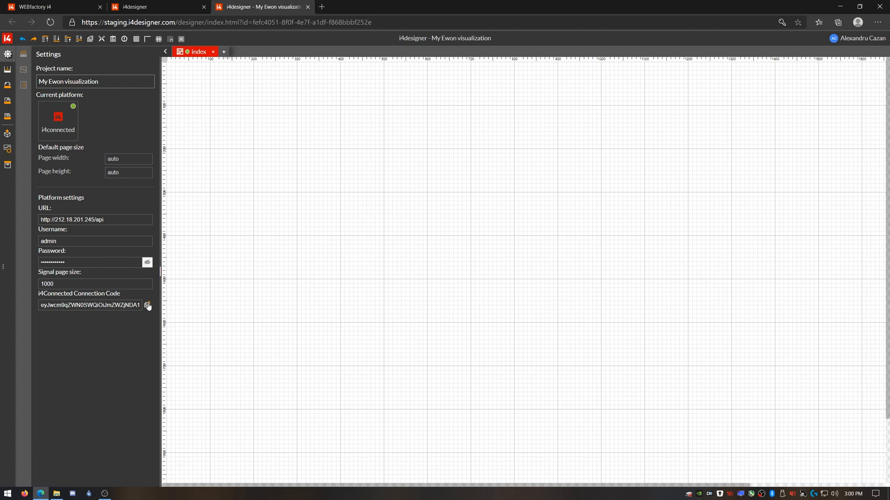
click(147, 305)
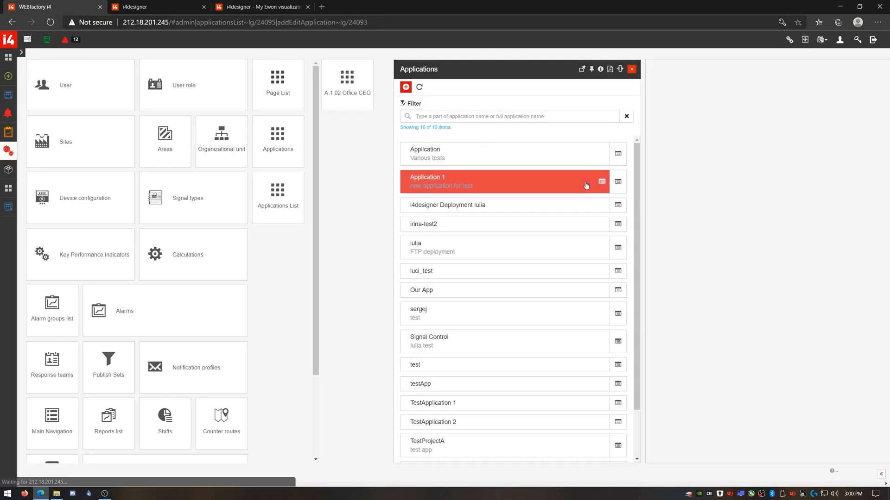
Step: Add an i4connected application named 'Ewon visualization' with the pasted connection code and save it
click(405, 87)
text(Ewon)
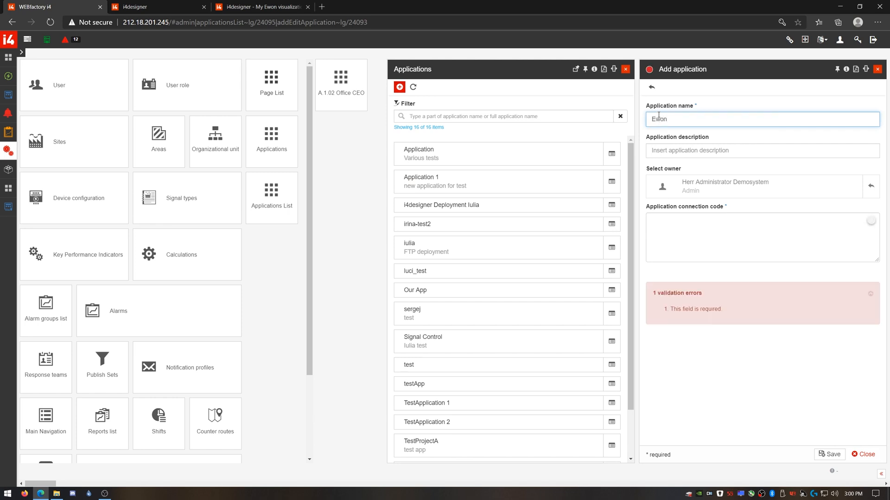
text(visualizatio)
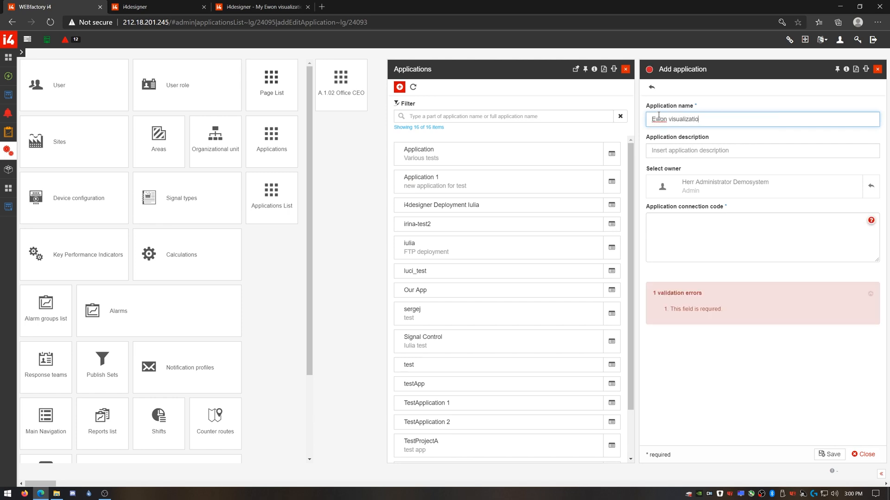
click(760, 237)
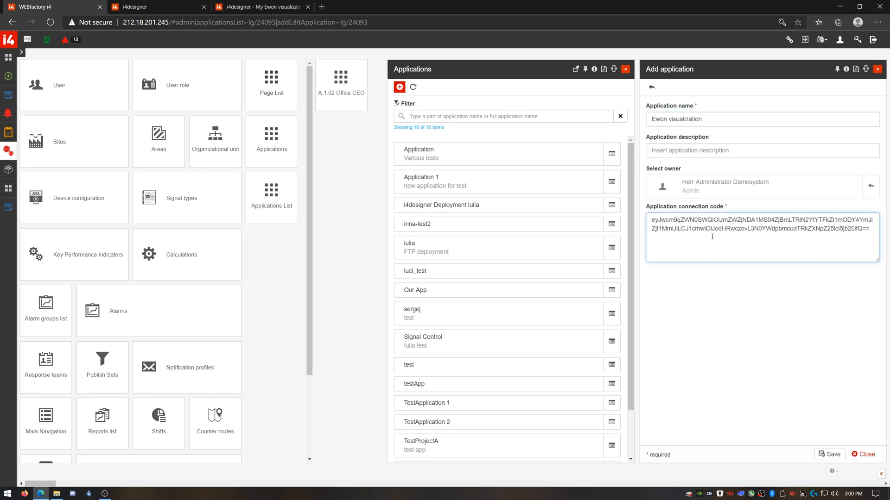
click(829, 455)
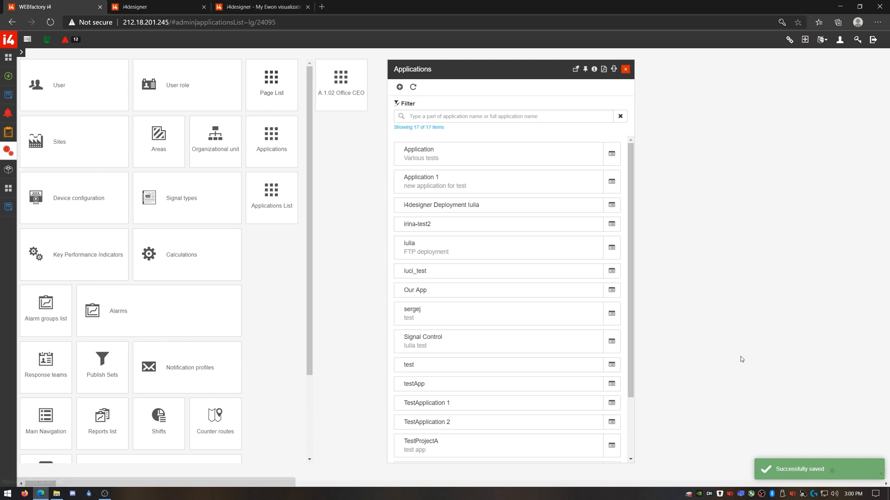
click(261, 7)
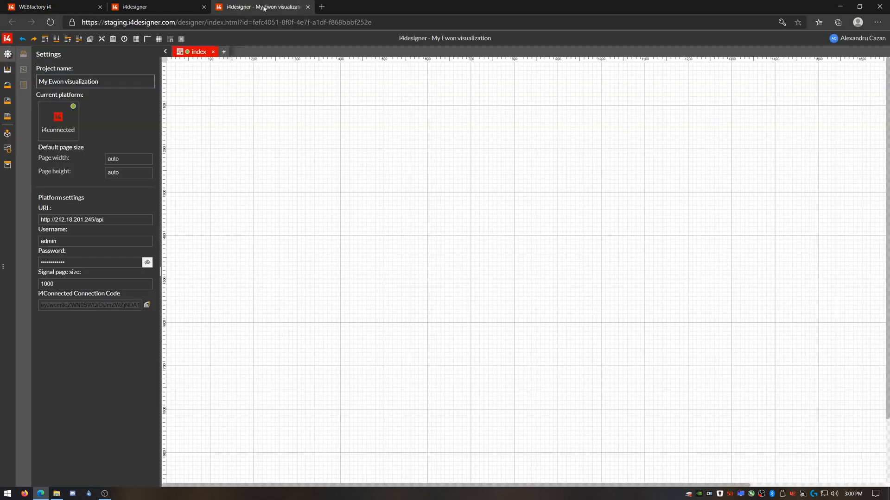
mouse_move(247, 278)
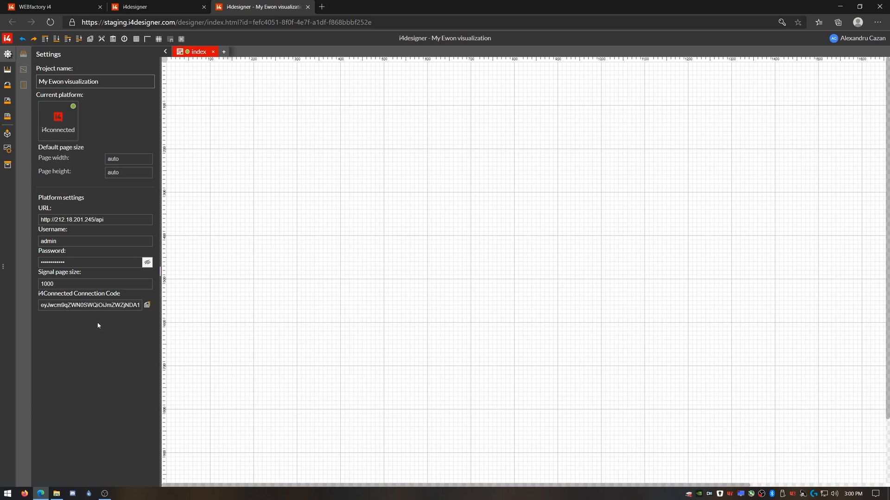
mouse_move(97, 326)
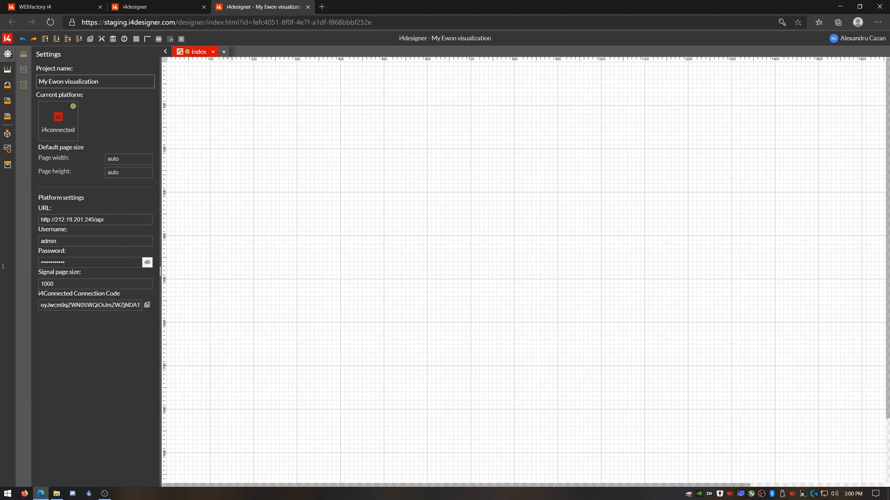
Step: Import the i4connected signals, list 50 per page filtered by 'ewon', and return to the index page
click(7, 149)
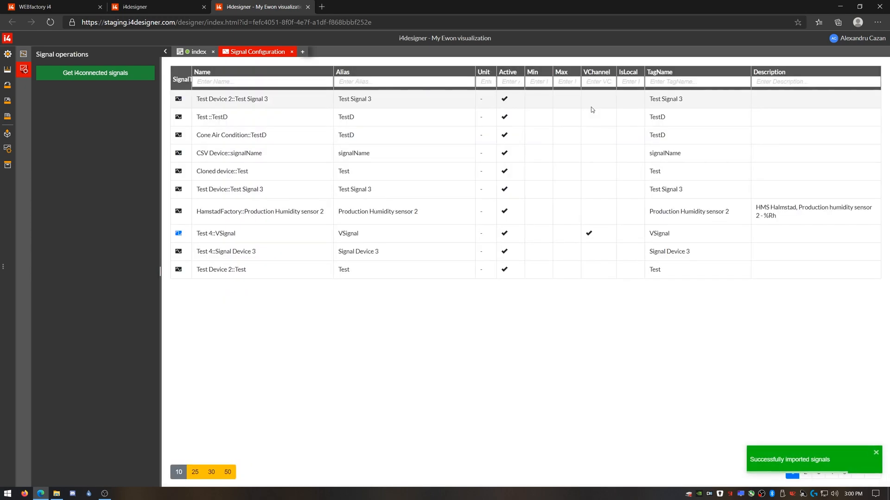
mouse_move(460, 108)
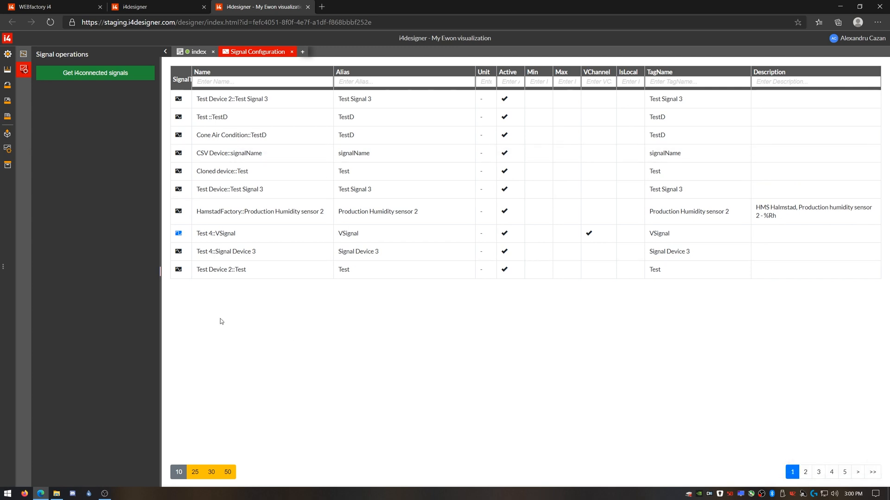
click(227, 472)
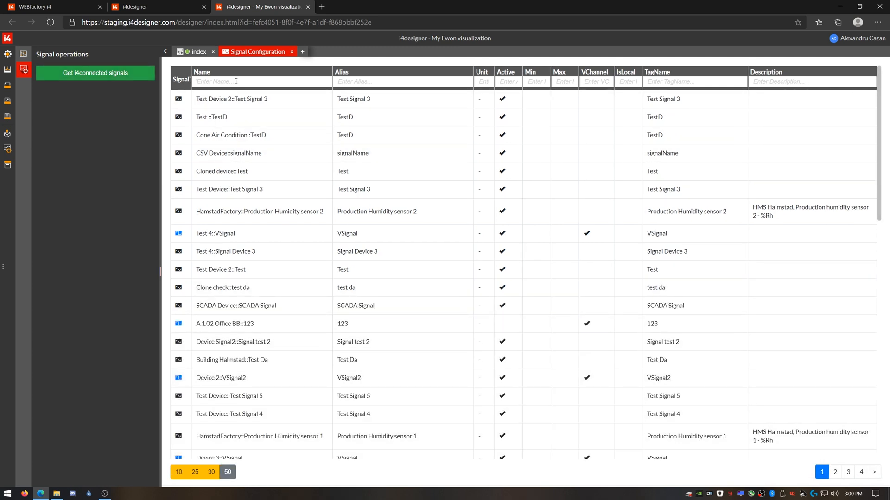
text(ewon)
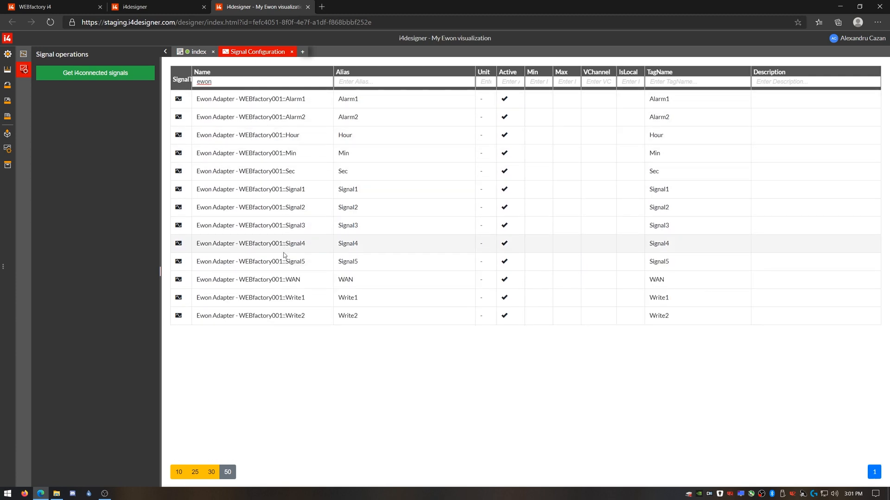
mouse_move(278, 166)
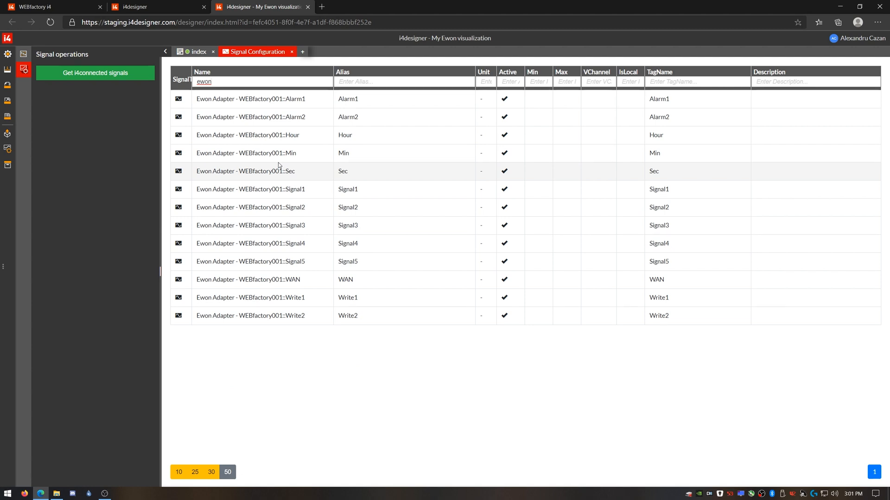
click(291, 52)
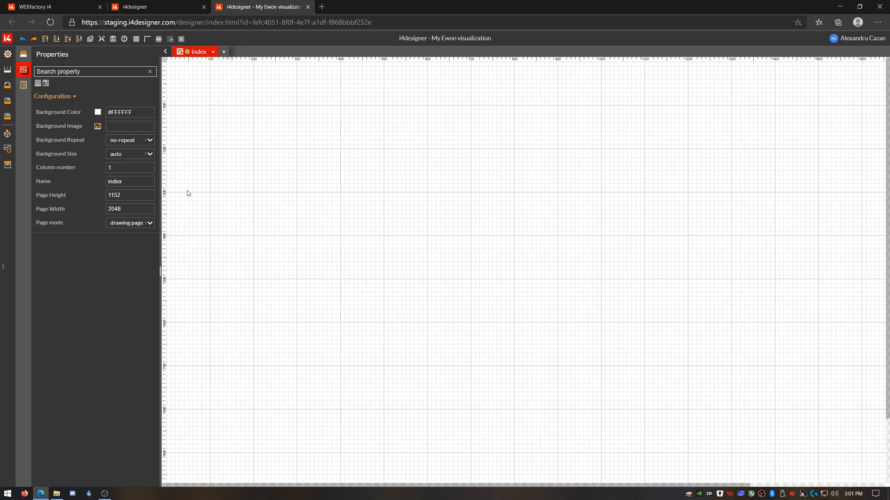
Step: Resize the index page to 570 wide by 770 high
click(130, 195)
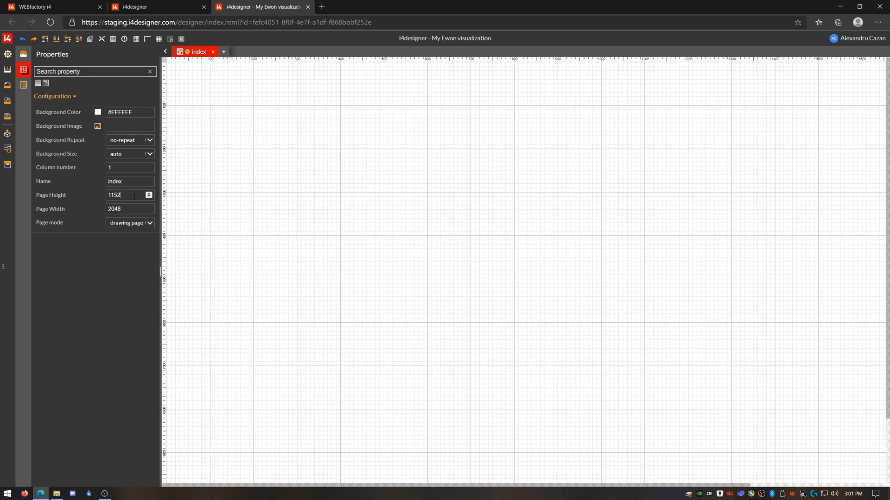
click(130, 208)
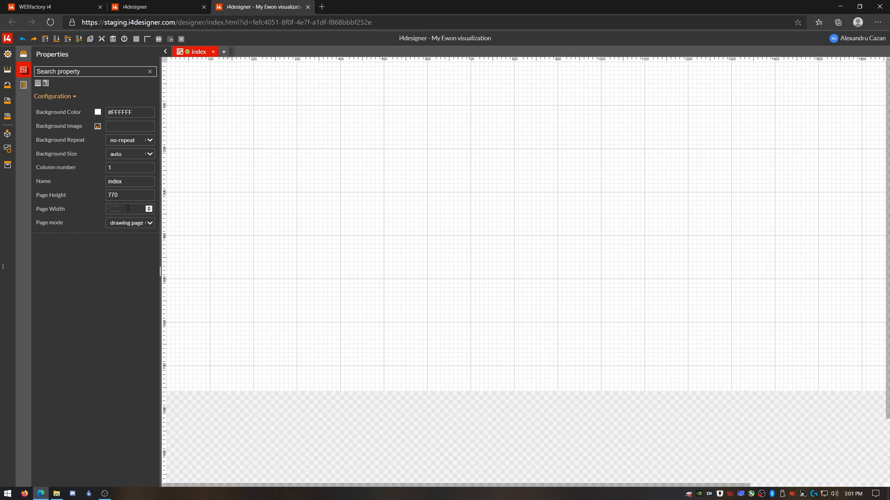
text(570)
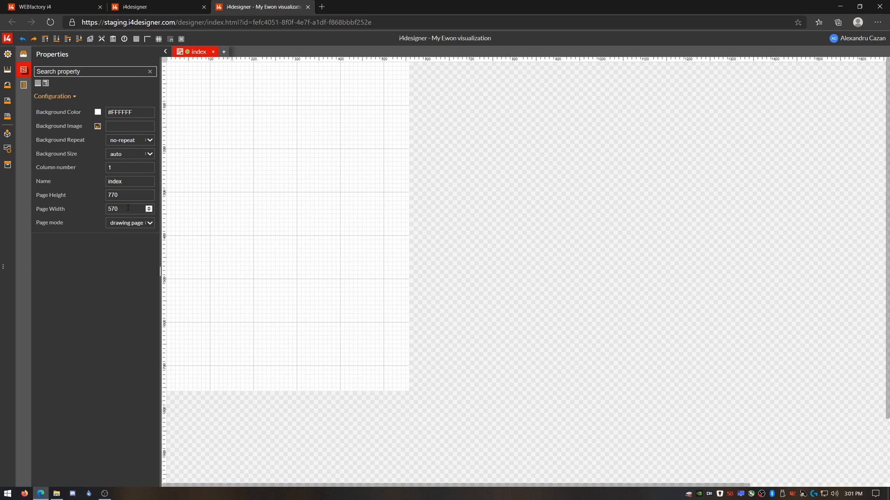
click(127, 208)
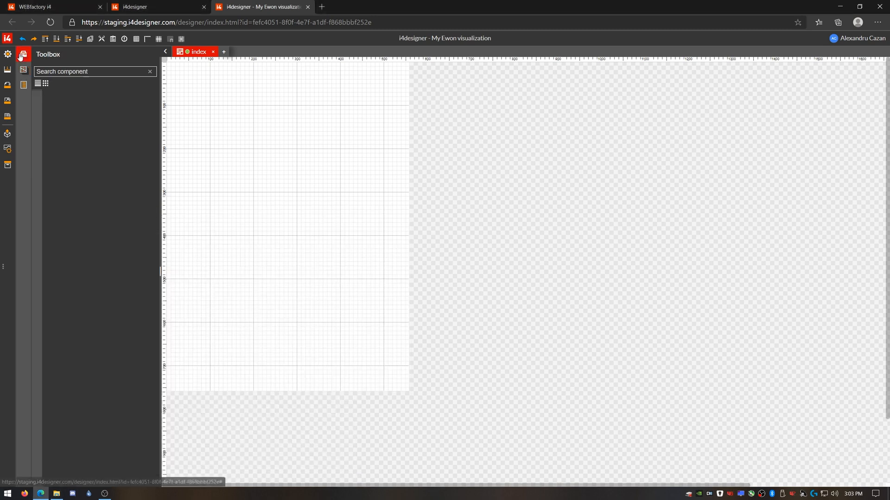
Step: Give the panel a header titled 'State Overview'
text(pane)
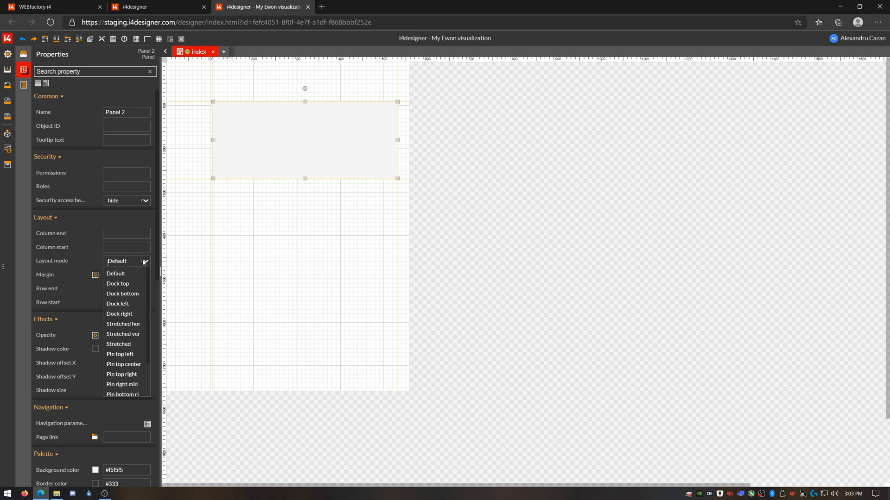
click(117, 283)
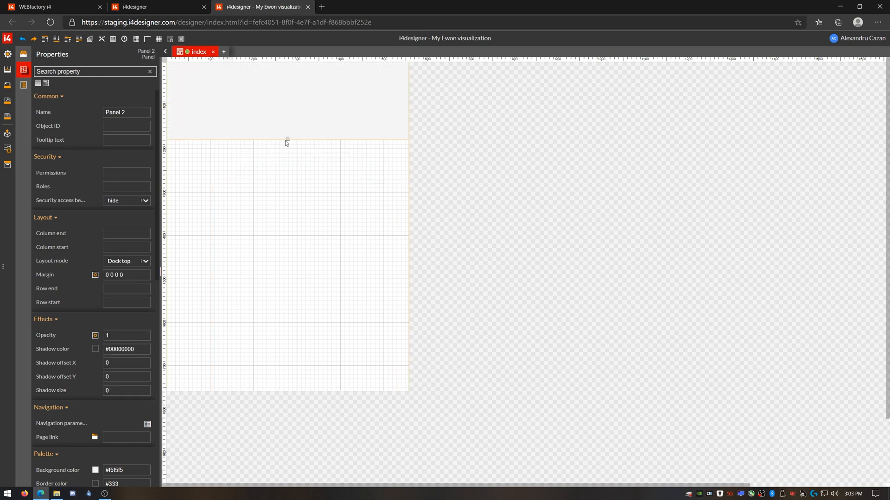
scroll(down, 3)
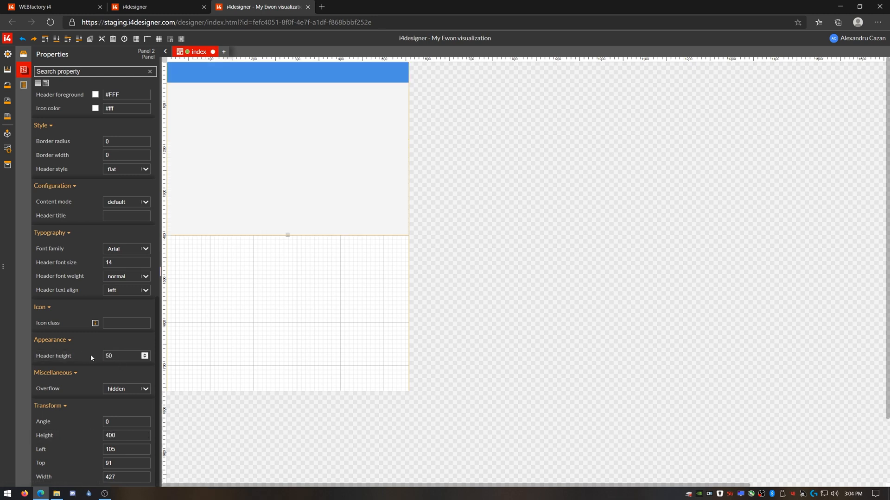
text(S)
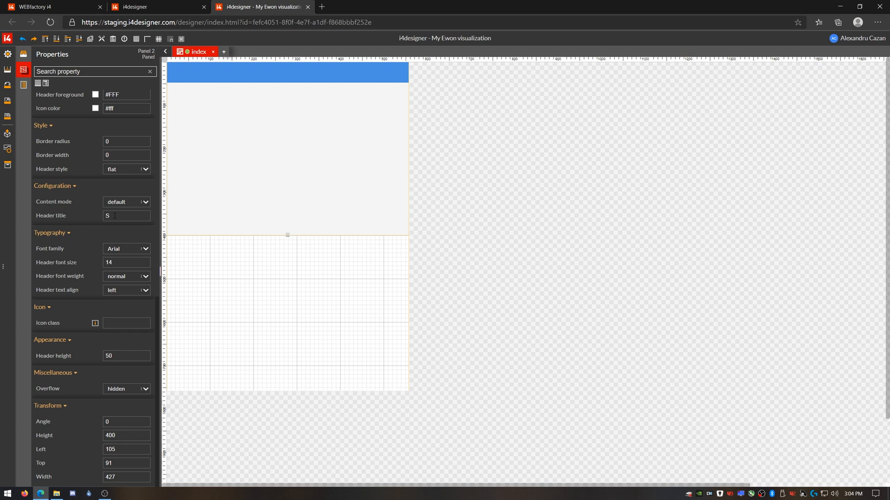
text(tate Overview)
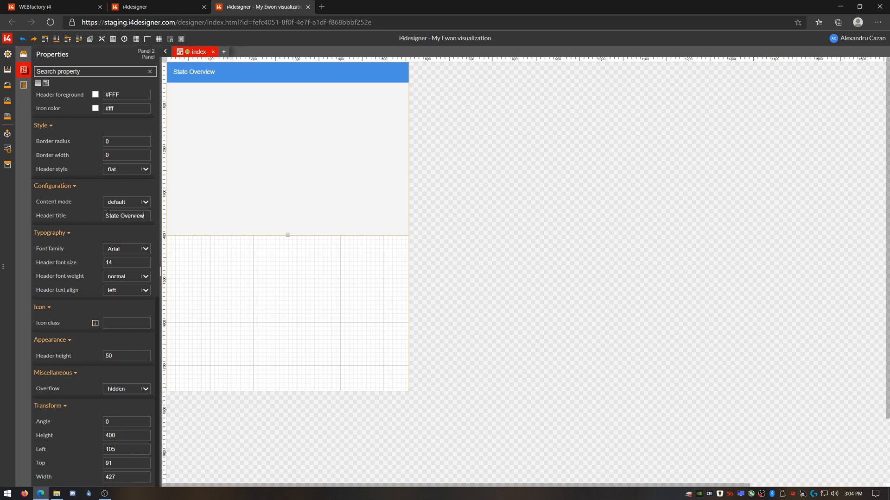
click(126, 290)
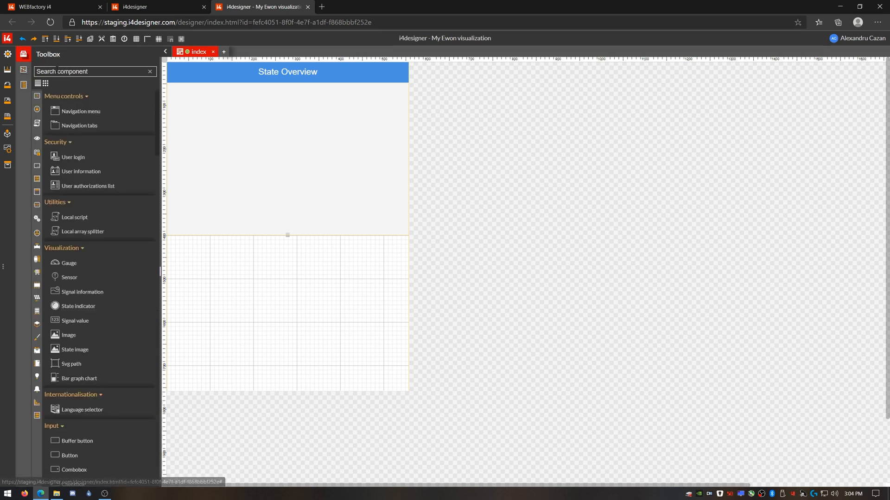
Step: Place a State image inside the State Overview panel and add its first state
text(state)
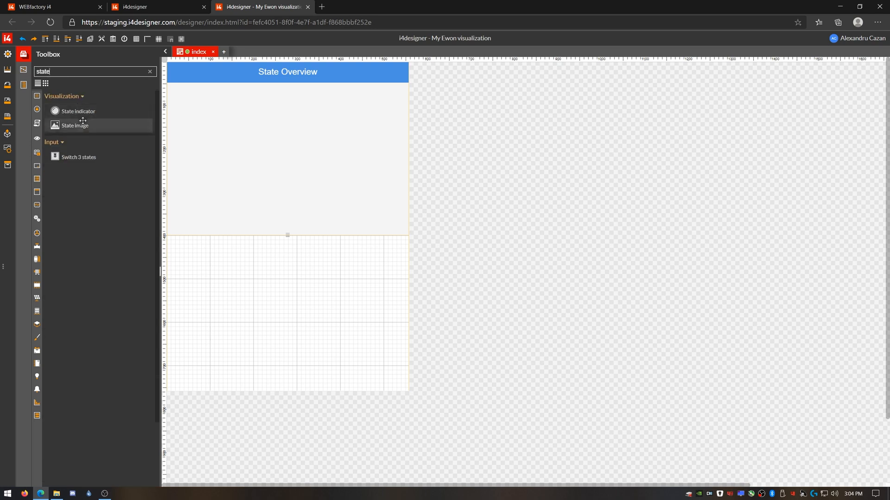
drag(75, 125, 200, 108)
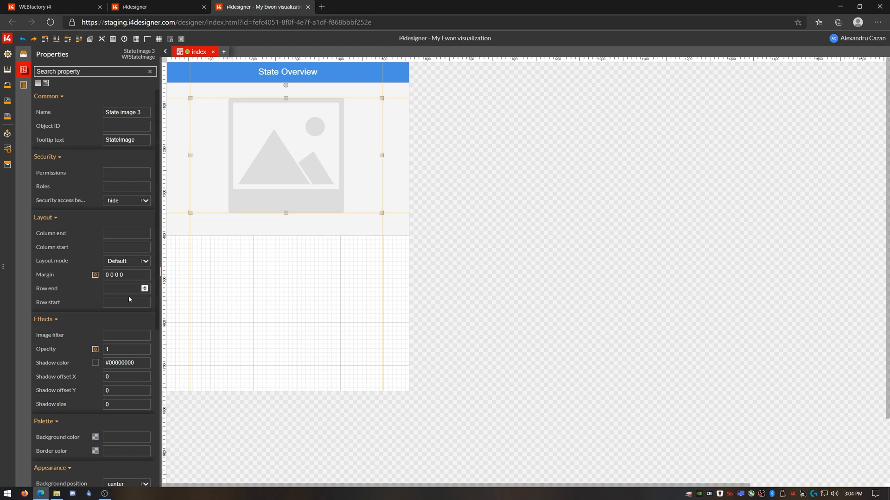
scroll(down, 3)
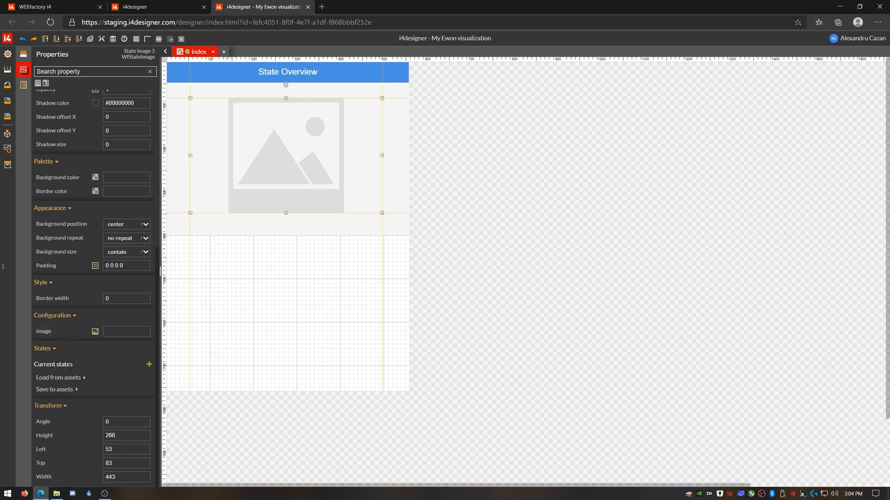
click(148, 364)
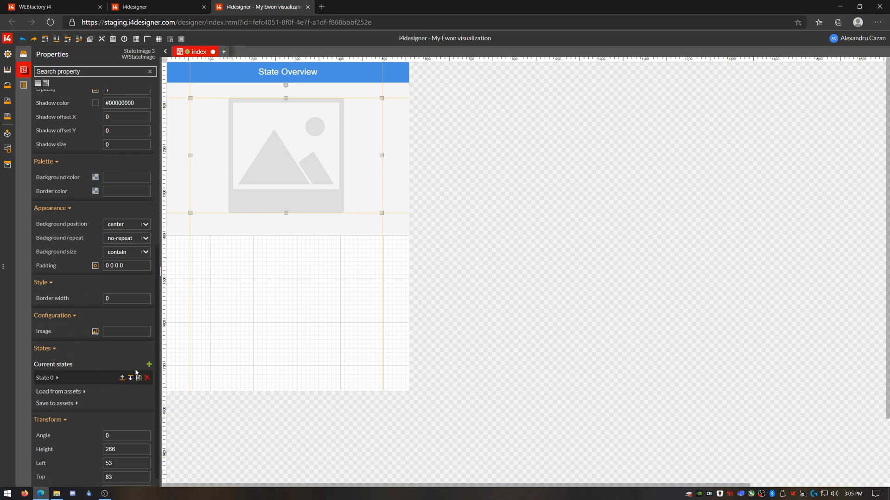
Step: Make State 0 apply when the Ewon Adapter signal is less than 20 and use machine-working.png as its image
click(57, 378)
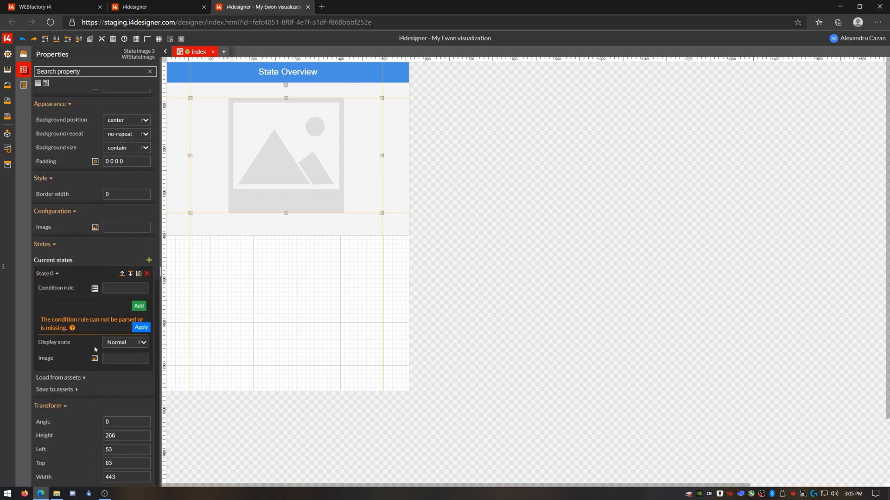
click(138, 306)
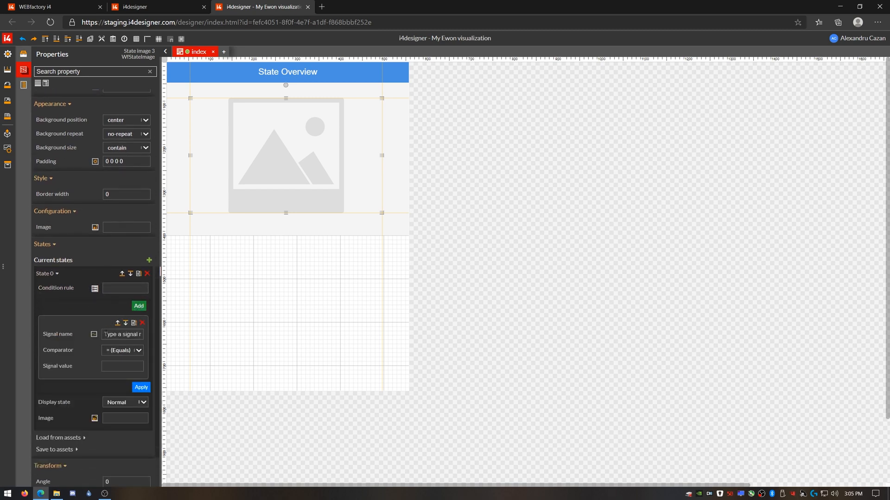
click(122, 333)
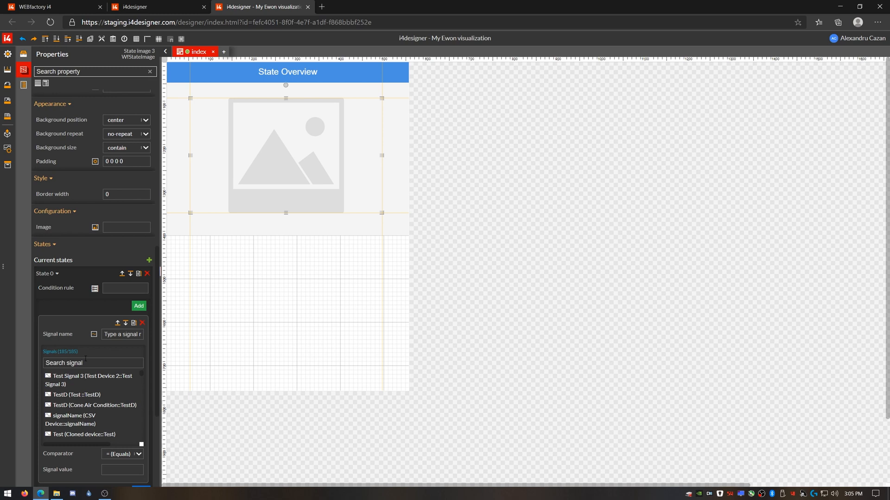
text(ewon)
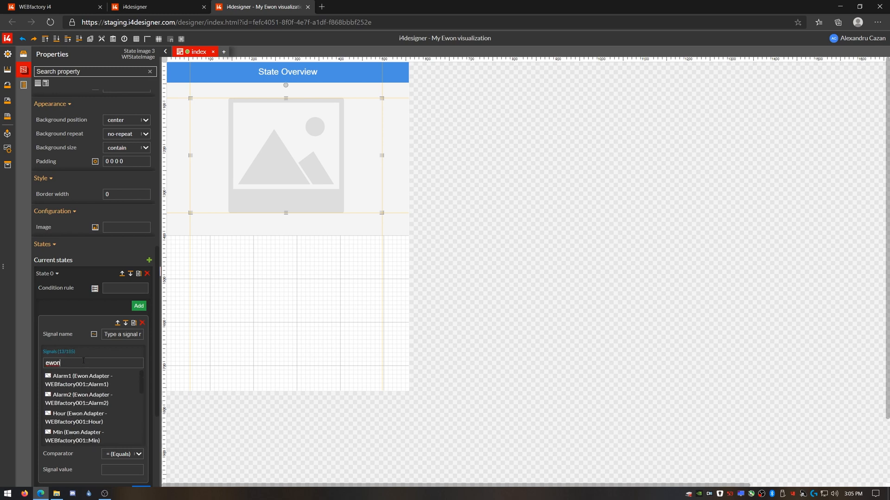
scroll(down, 3)
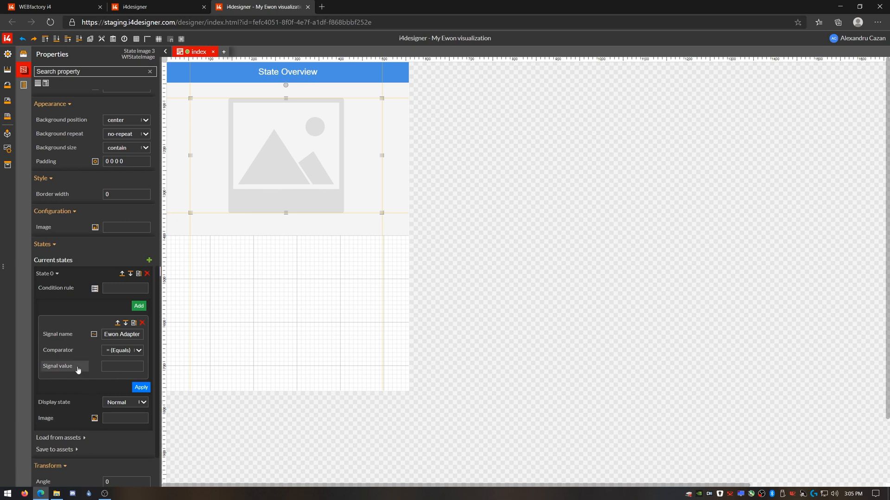
click(138, 351)
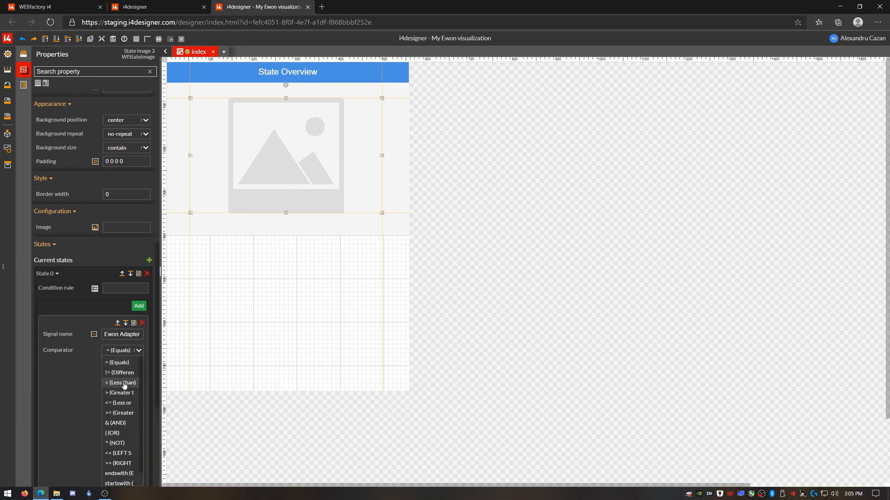
click(120, 382)
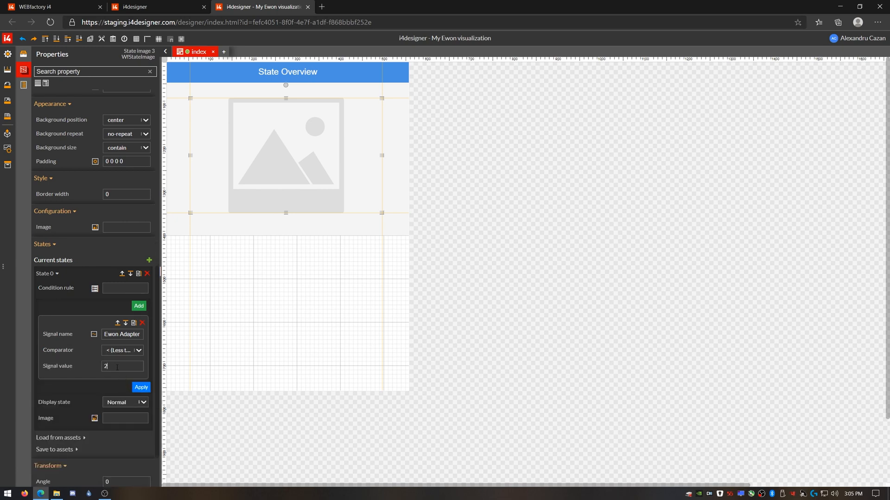
text(0)
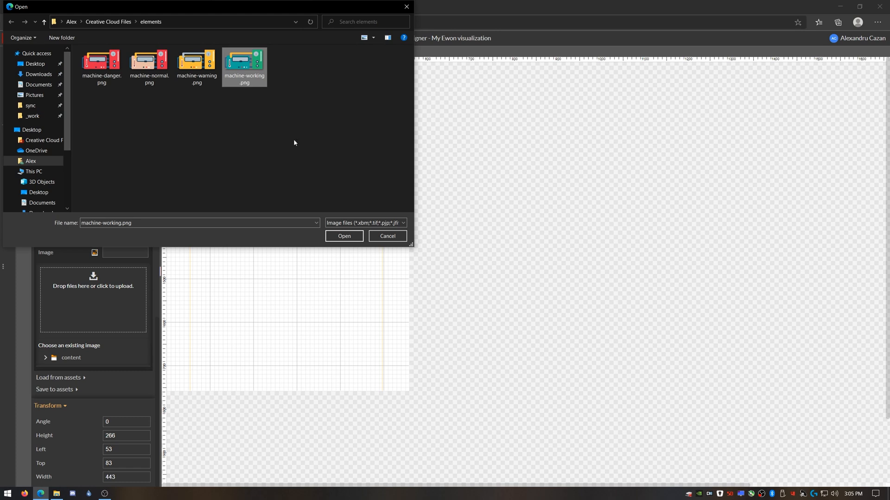
click(342, 236)
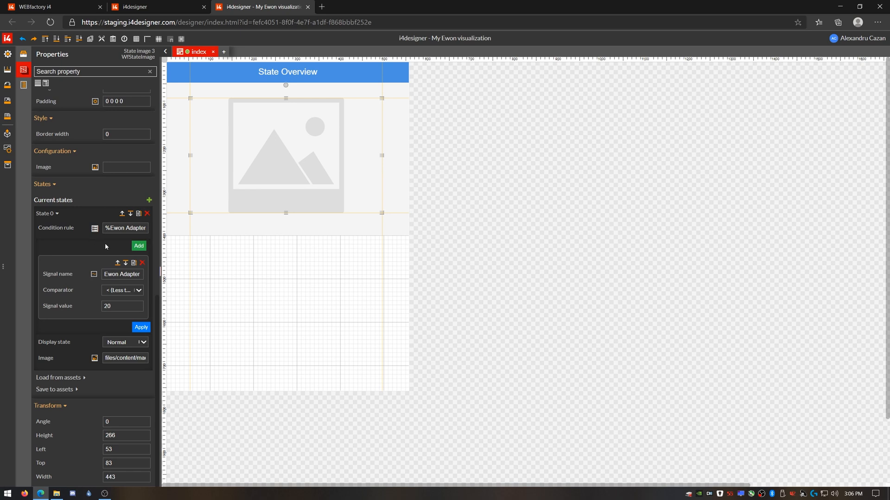
mouse_move(57, 242)
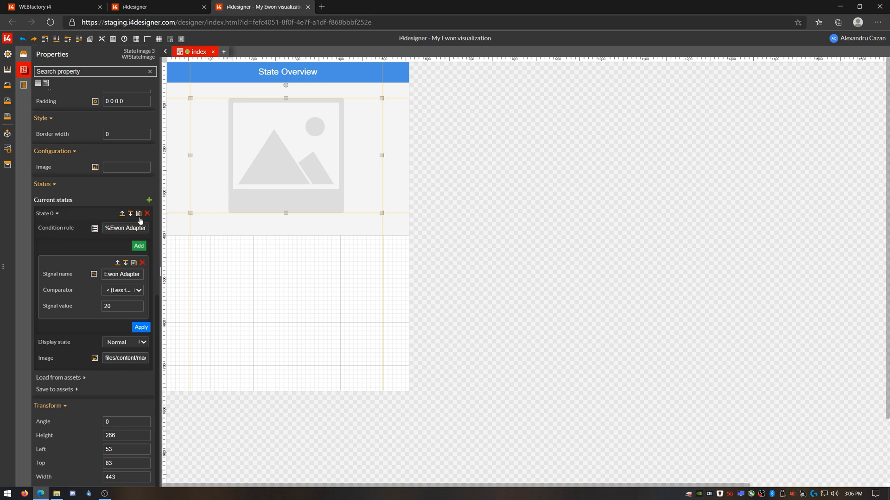
Step: Duplicate State 0 into State 1 and make its condition greater than or equal to 20
click(149, 201)
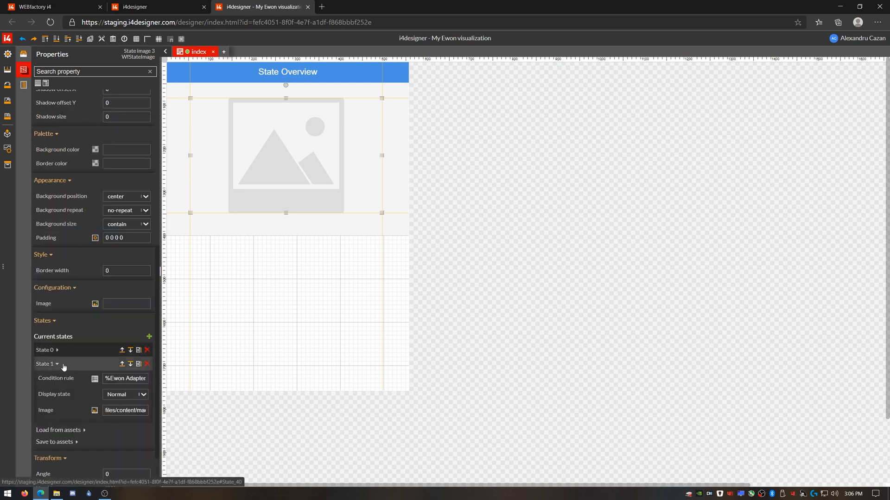
click(95, 378)
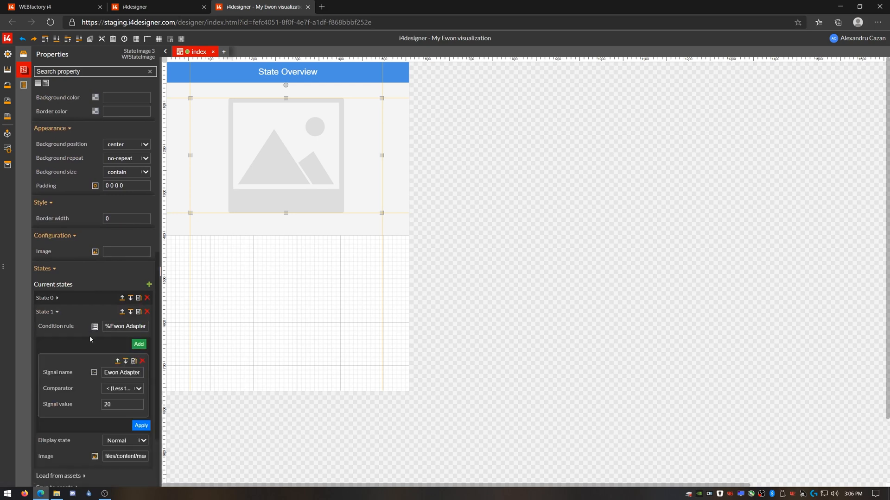
mouse_move(98, 361)
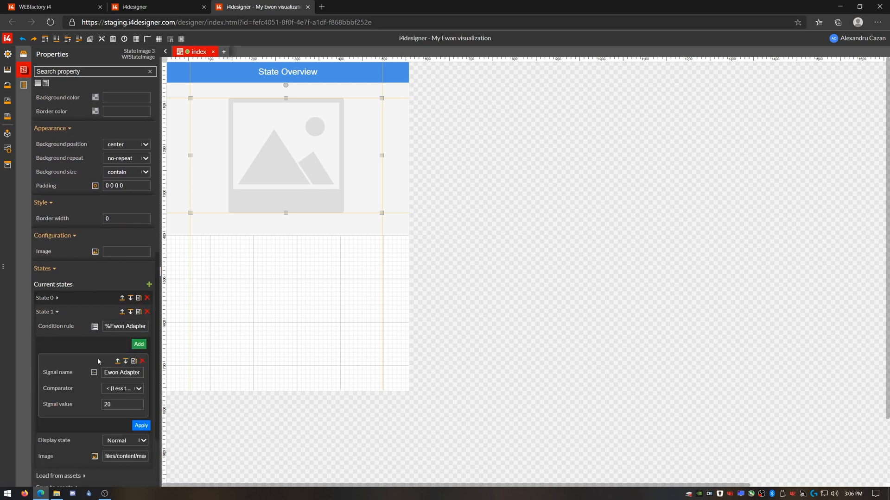
click(138, 388)
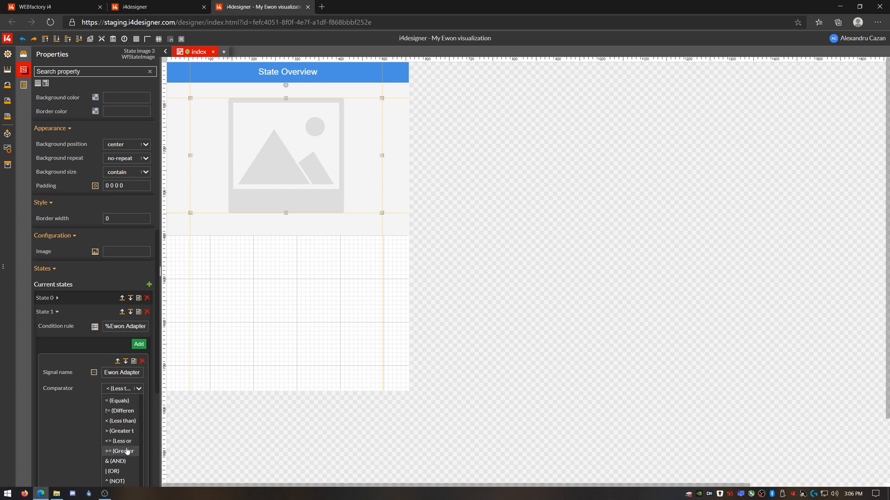
click(119, 451)
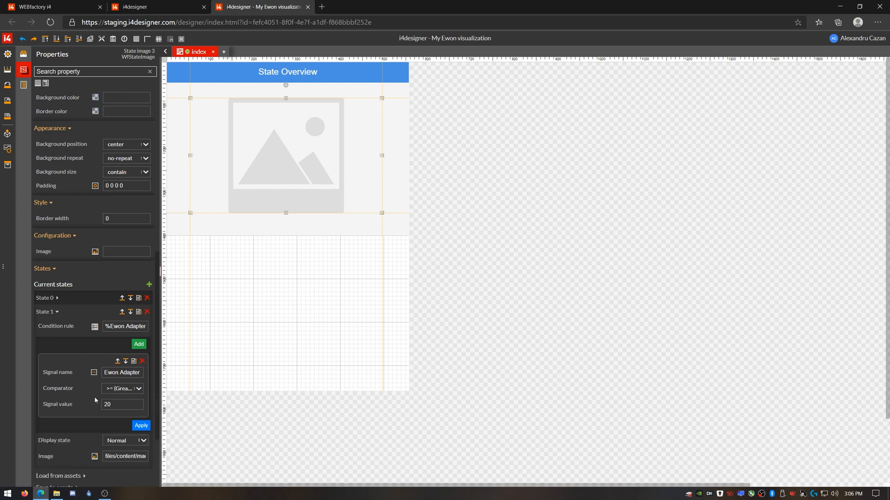
scroll(down, 3)
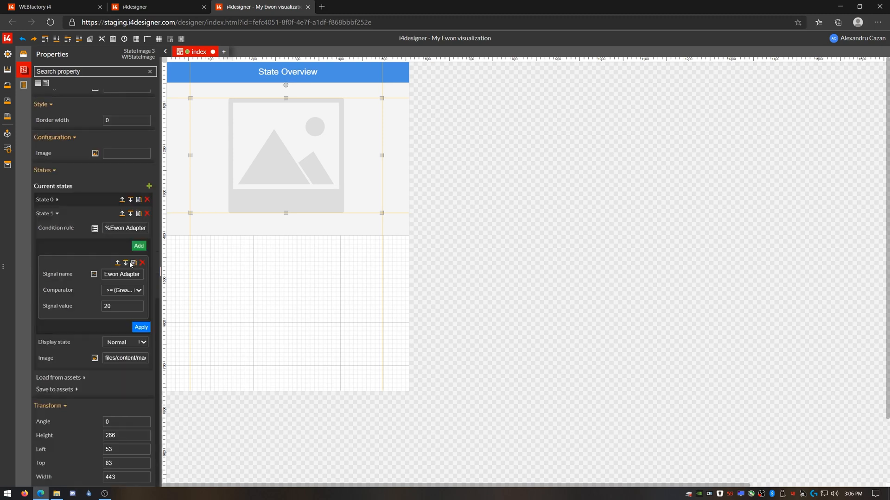
Step: Add an AND condition of less than 40 and use machine-warning.png as State 1's image
click(138, 245)
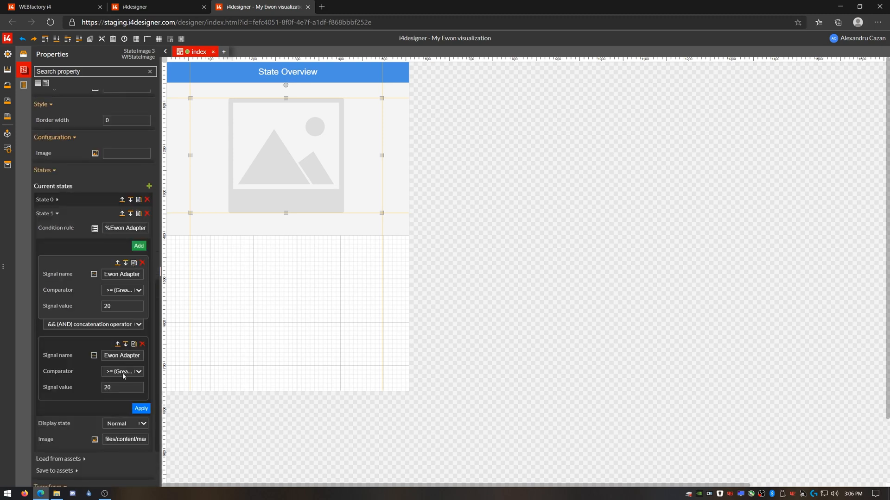
click(122, 371)
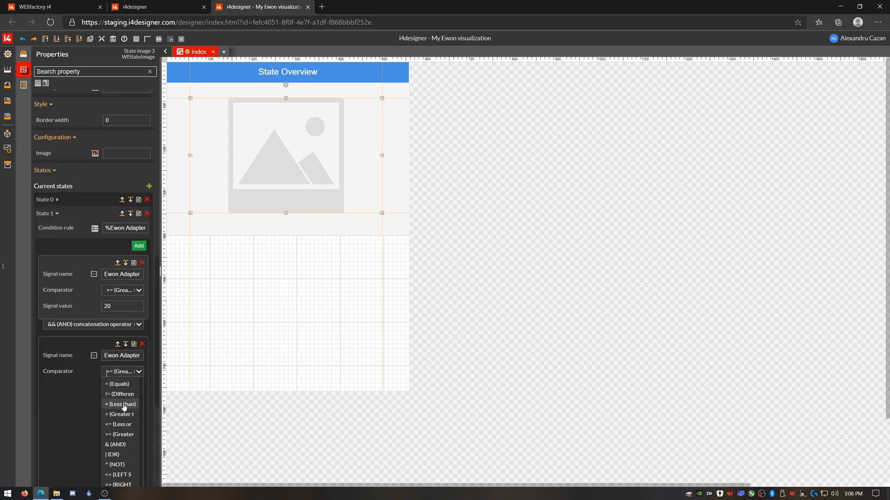
click(121, 404)
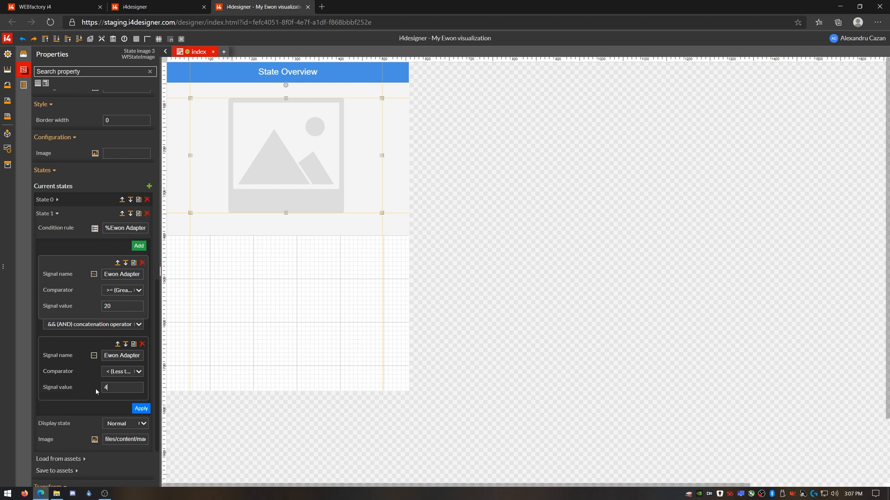
text(0)
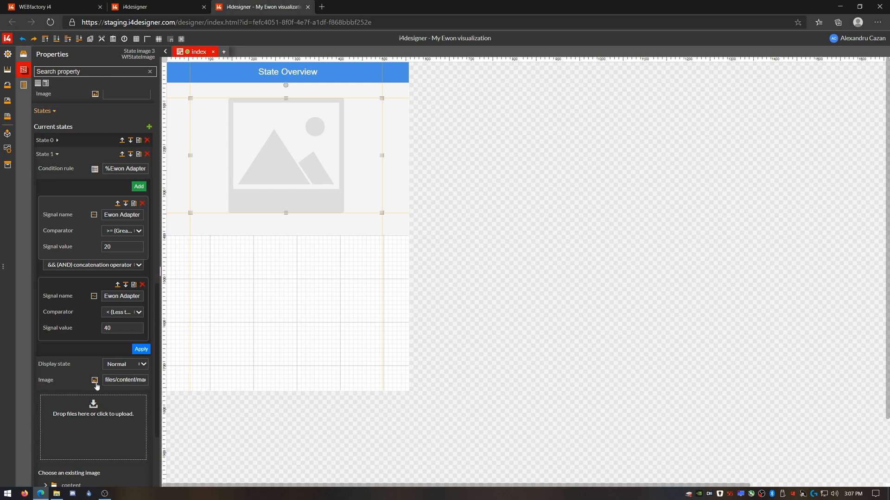
click(94, 380)
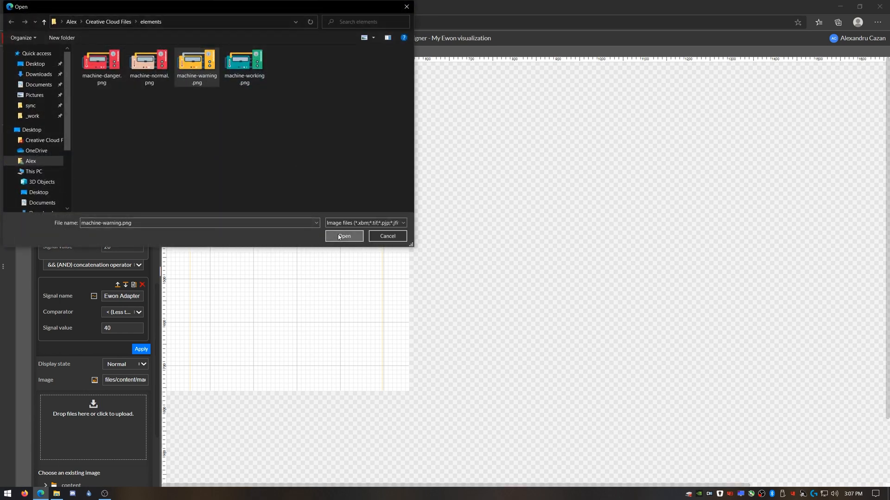
click(343, 237)
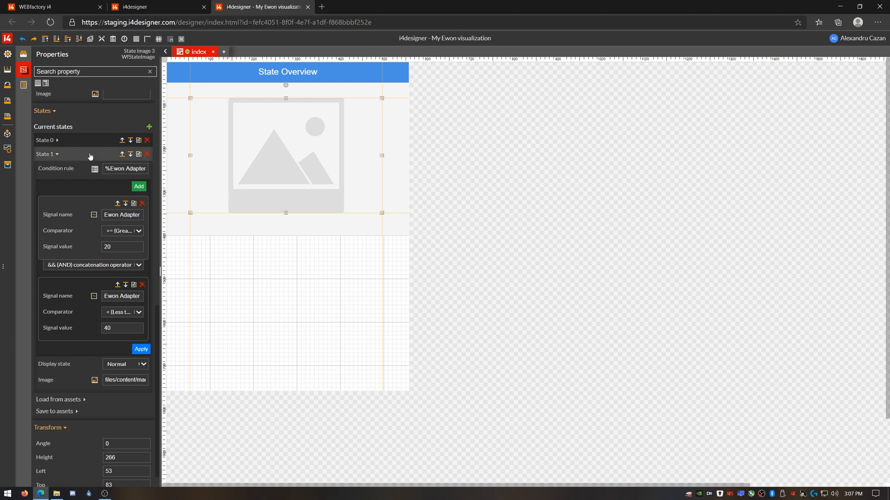
Step: Give State 2 an Ewon Adapter condition of at least 40 and at most 60, ready for its image
scroll(up, 3)
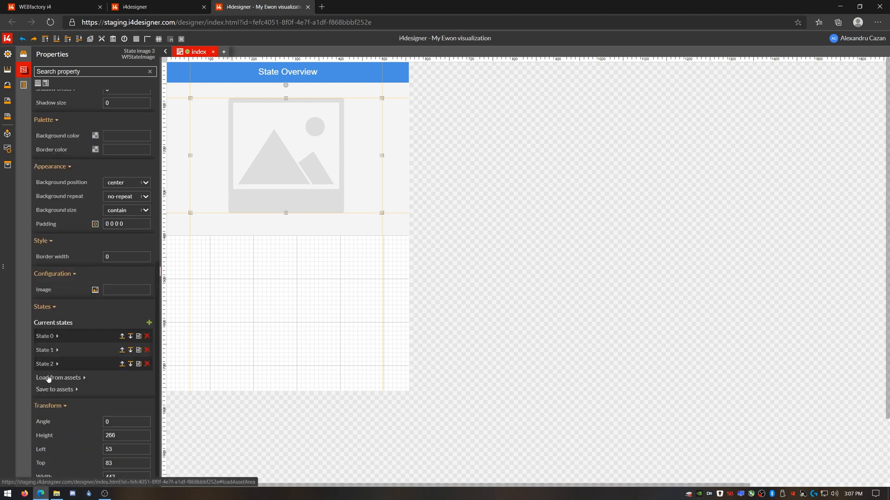
click(45, 363)
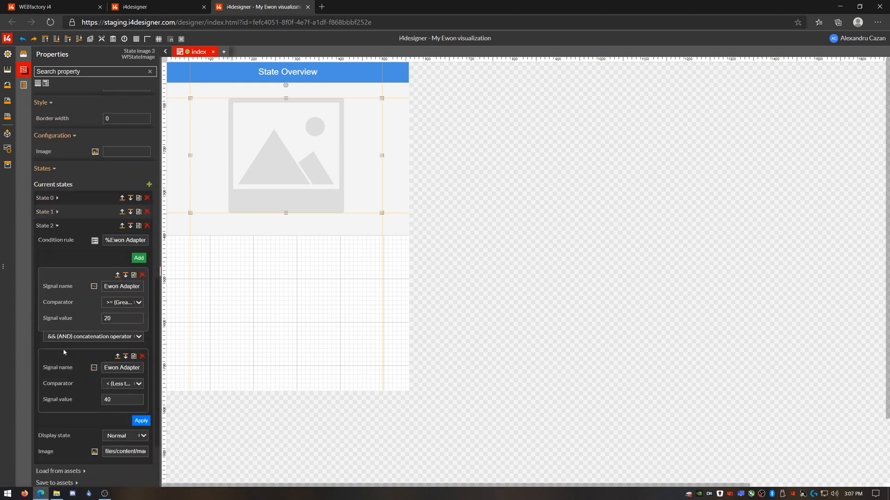
scroll(down, 3)
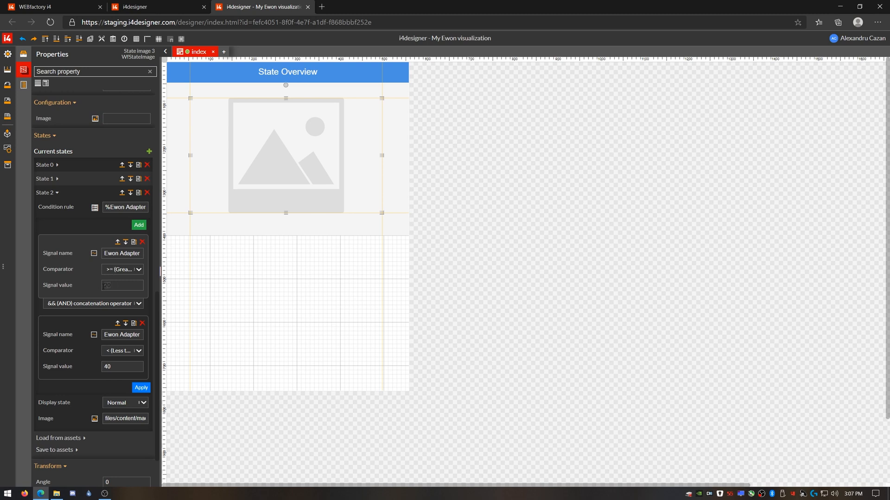
text(40)
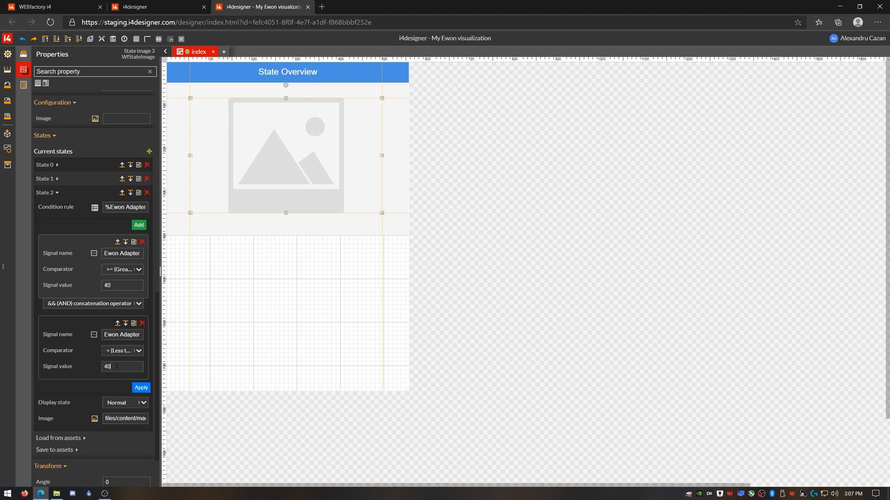
click(122, 350)
text(60)
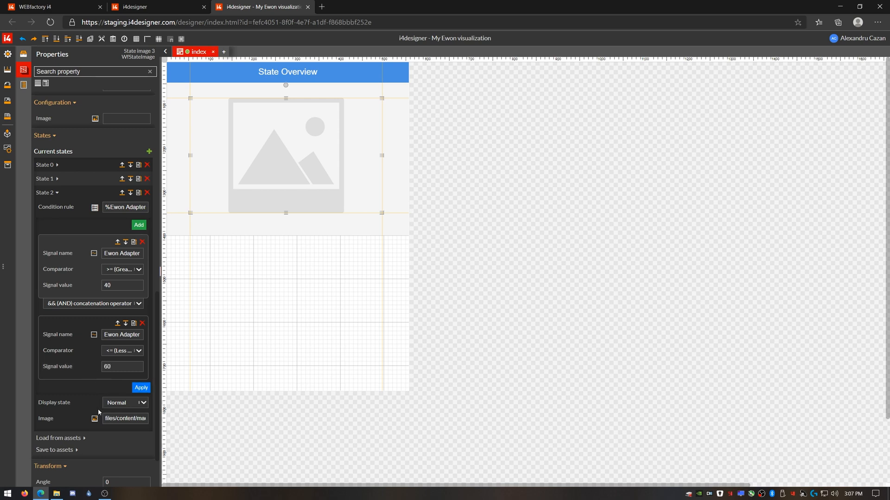
click(95, 418)
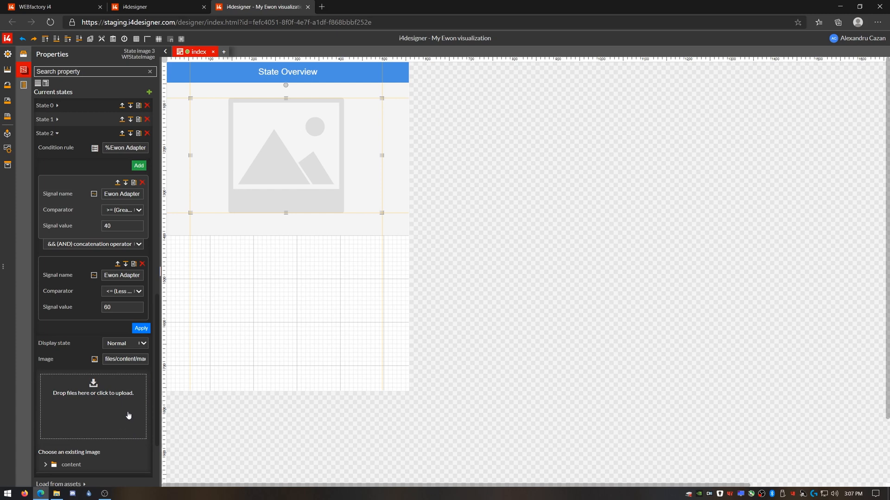
scroll(up, 3)
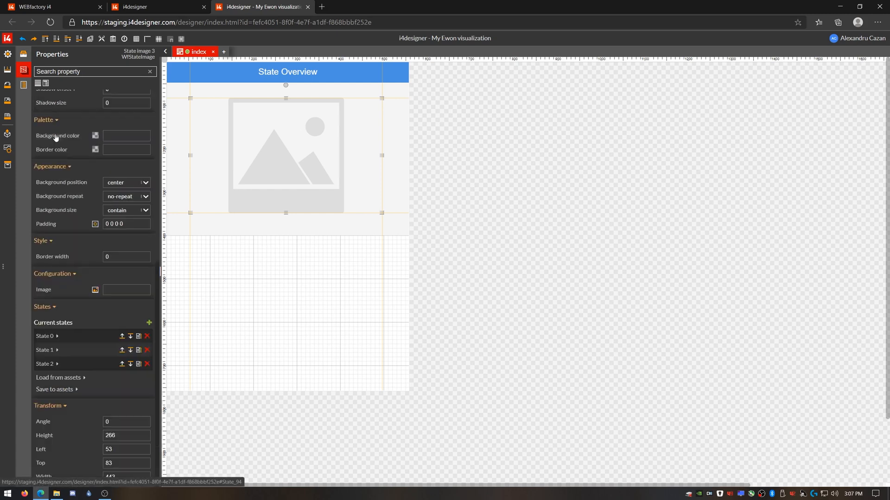
Step: Upload machine-normal.png as the state image's default Configuration Image
click(94, 290)
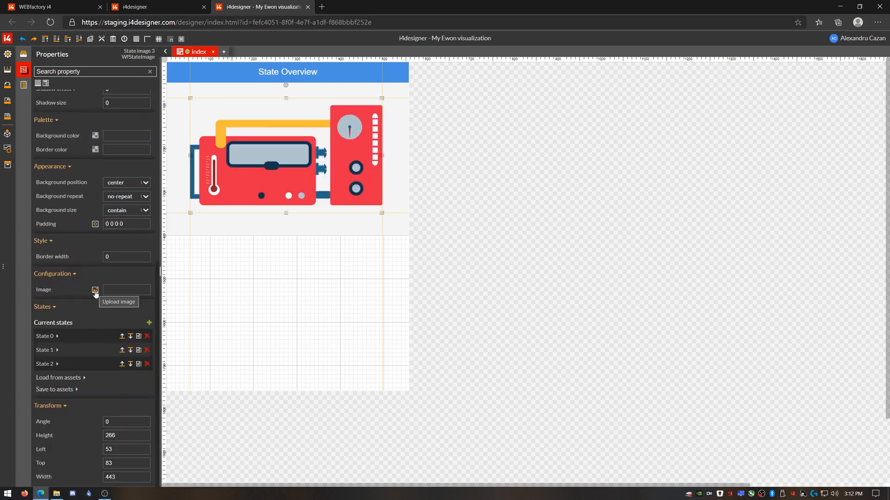
click(95, 289)
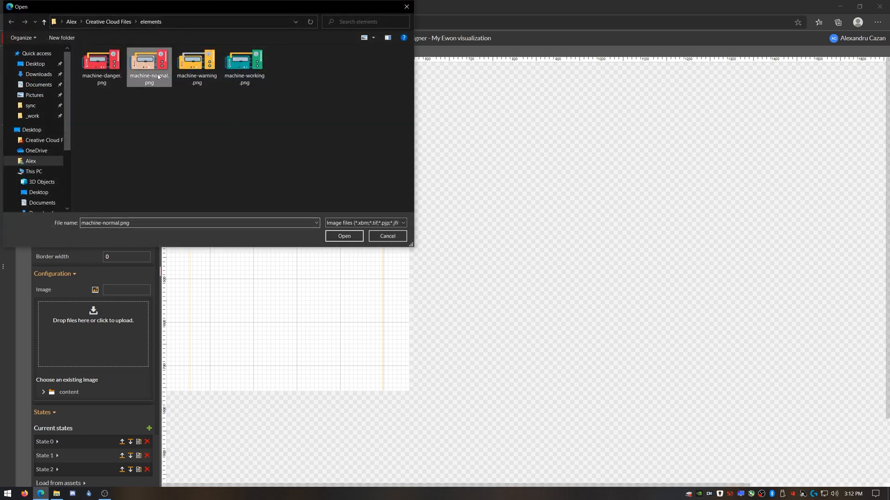
click(344, 236)
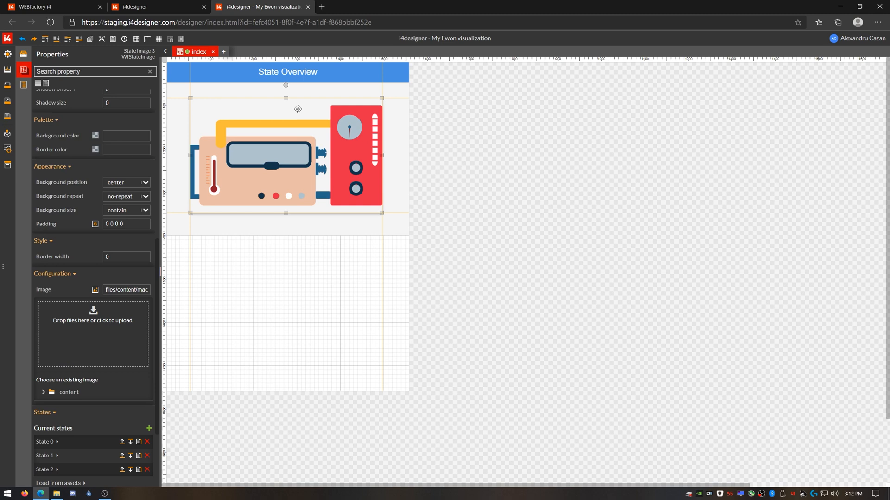
mouse_move(266, 150)
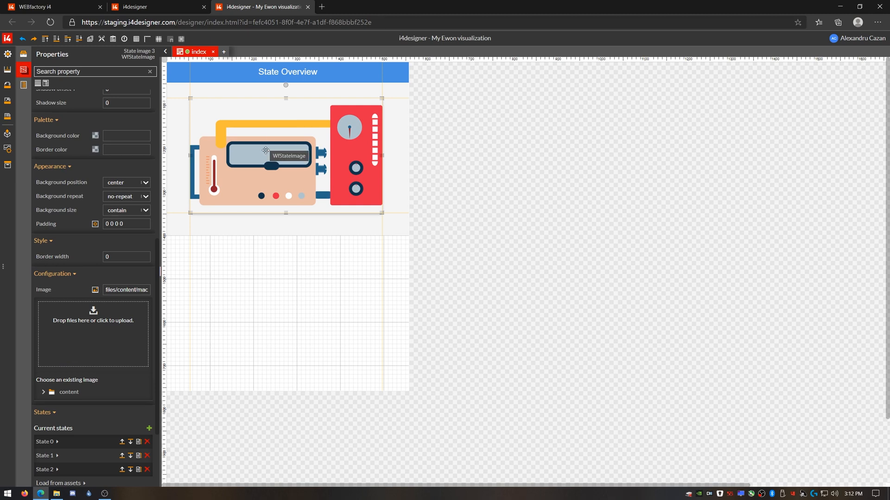
text(panel)
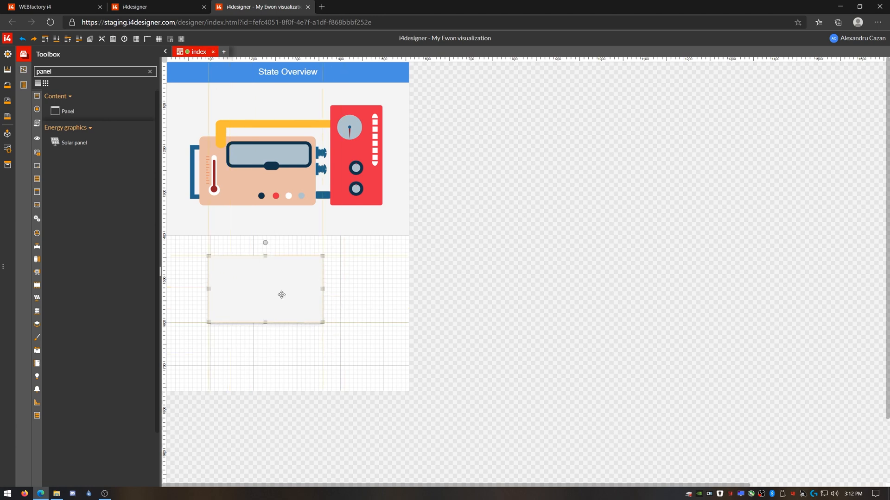
Step: Dock the new panel at the page bottom with the header title Machine Parameters
click(282, 294)
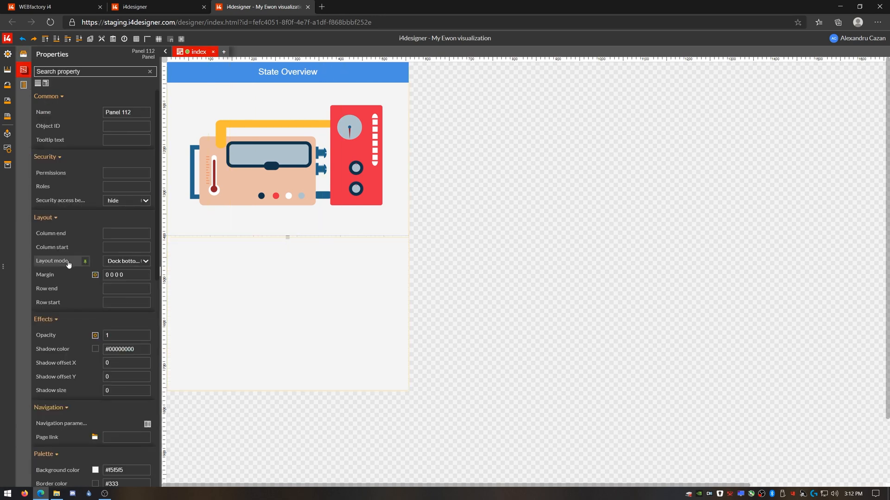
scroll(down, 3)
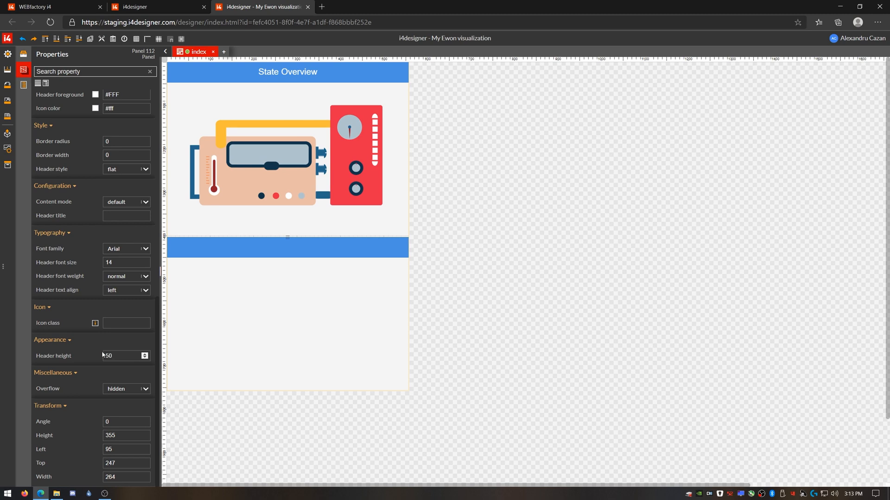
text(MA)
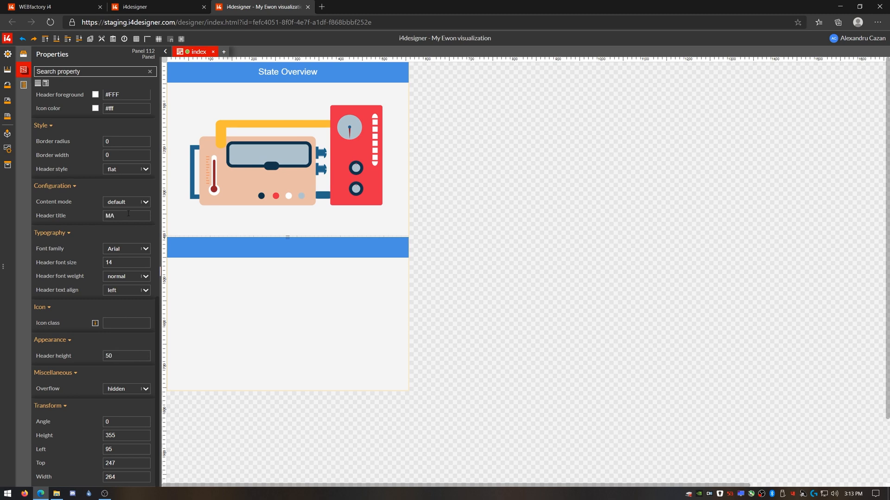
text(Machine Parameters)
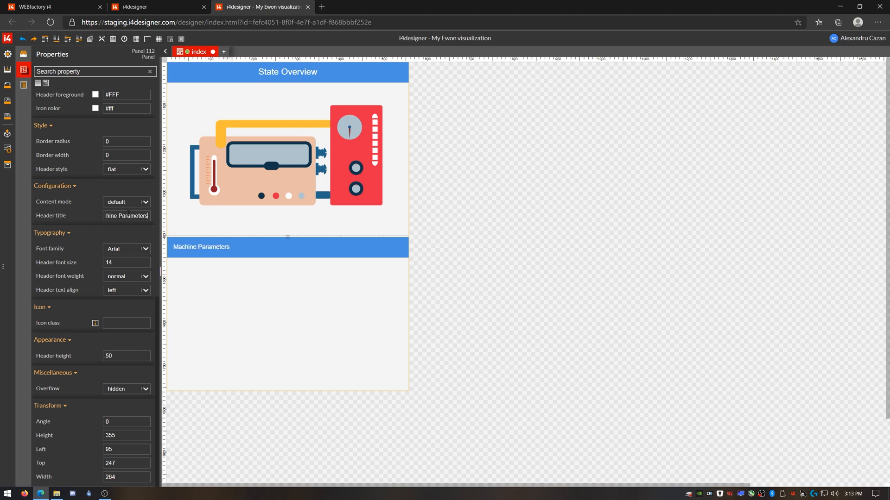
click(145, 290)
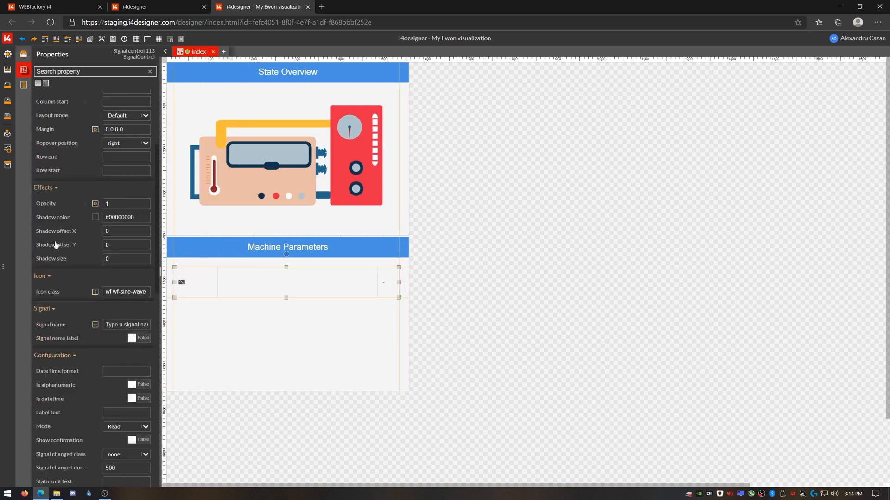
Step: Bind the signal control to the Ewon Adapter signal, labelled State Signal with unit seconds and adjusted column widths
click(126, 325)
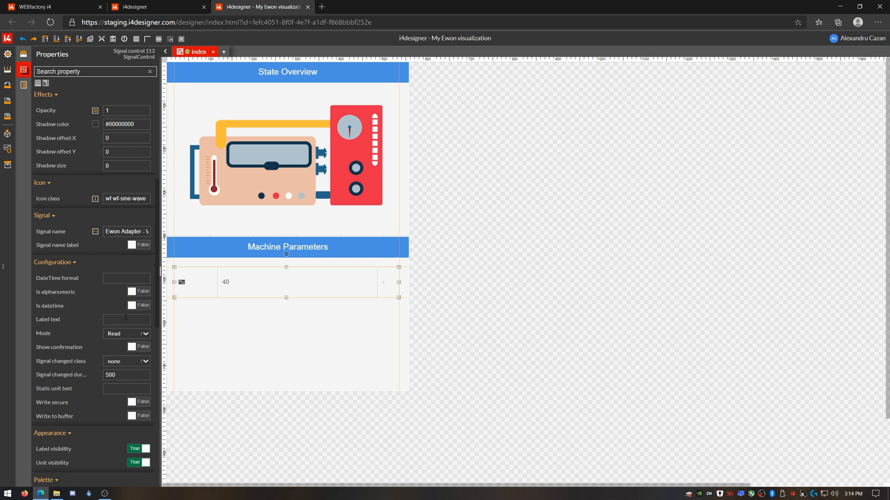
text(State Signal)
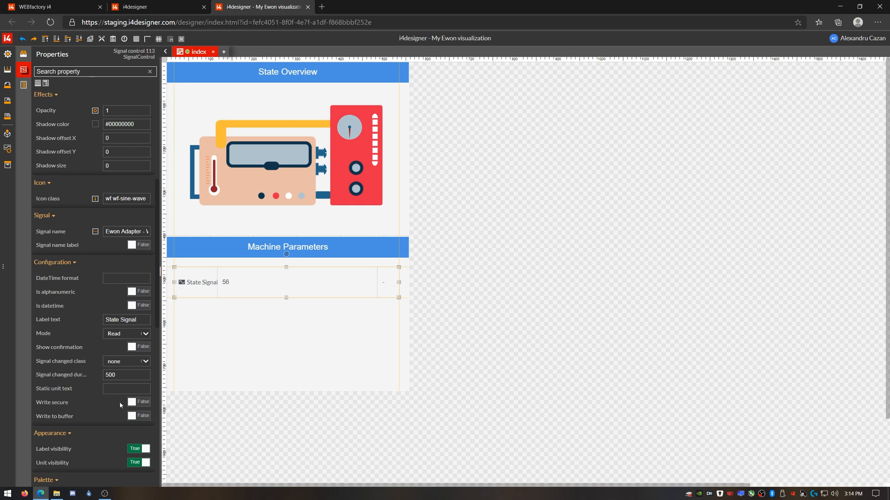
text(seconds)
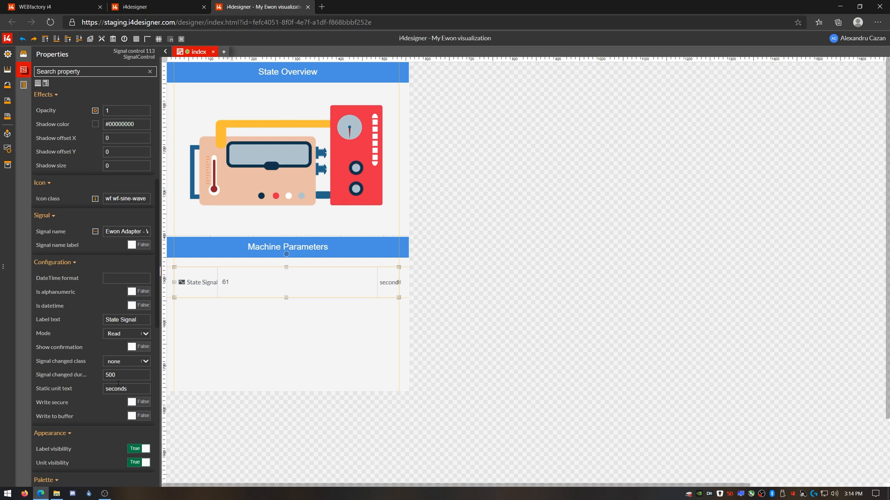
scroll(down, 3)
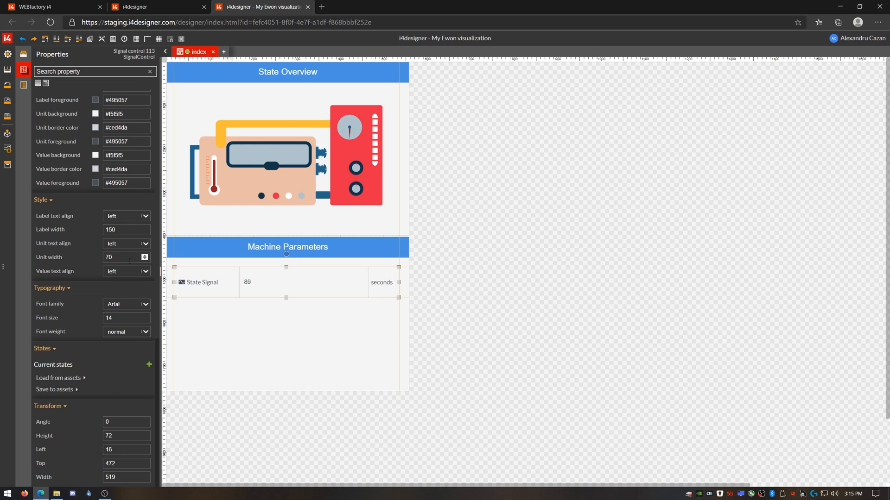
click(126, 271)
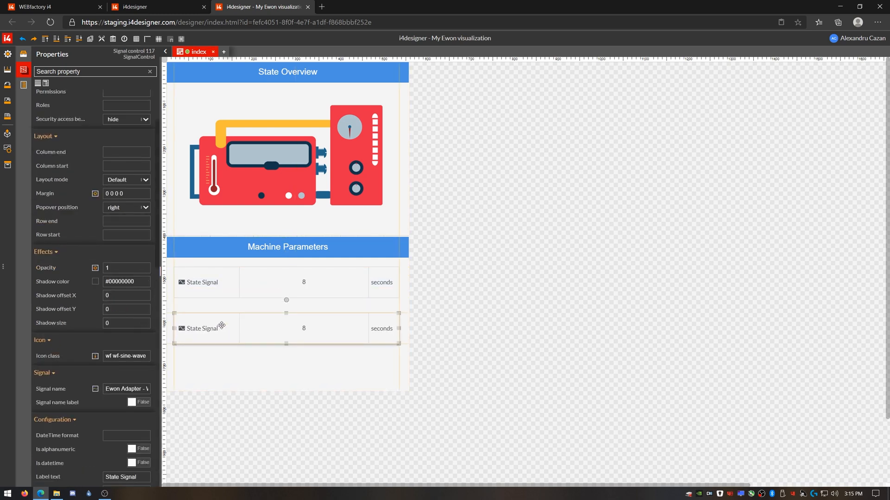
Step: Edit the duplicated signal rows into Temperature in C and two Pressure rows in PSI
click(96, 390)
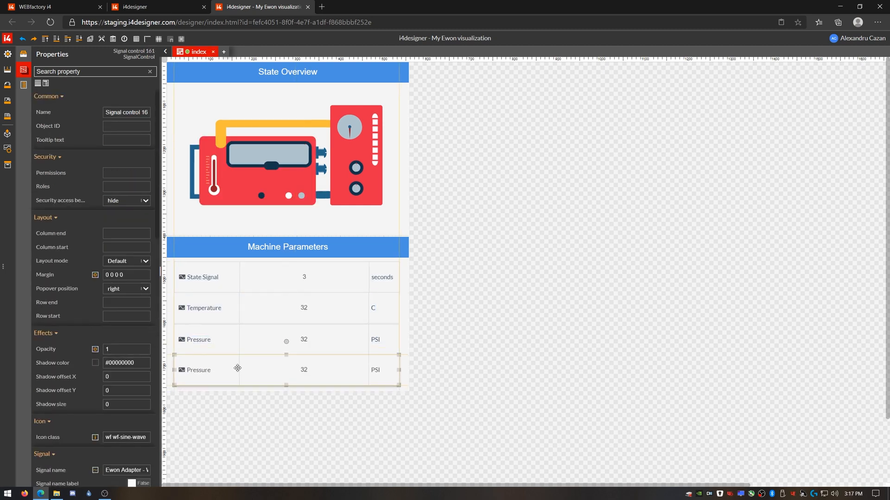
scroll(down, 3)
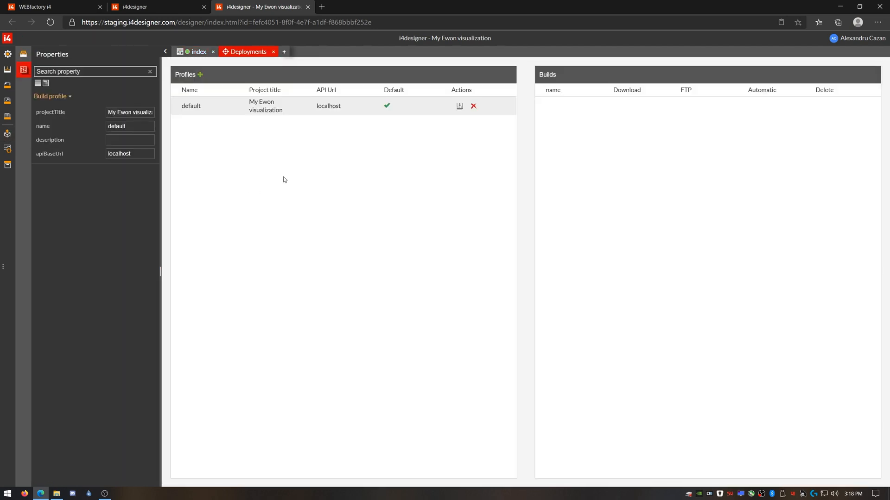
mouse_move(267, 109)
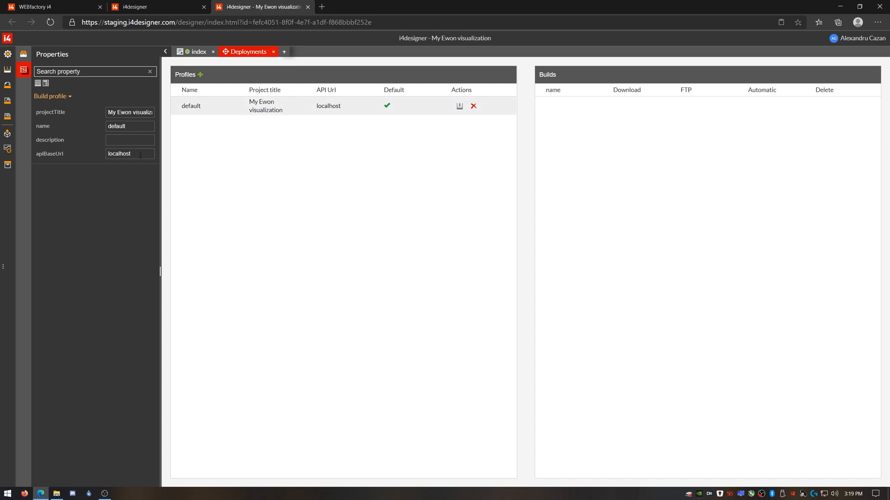
click(8, 54)
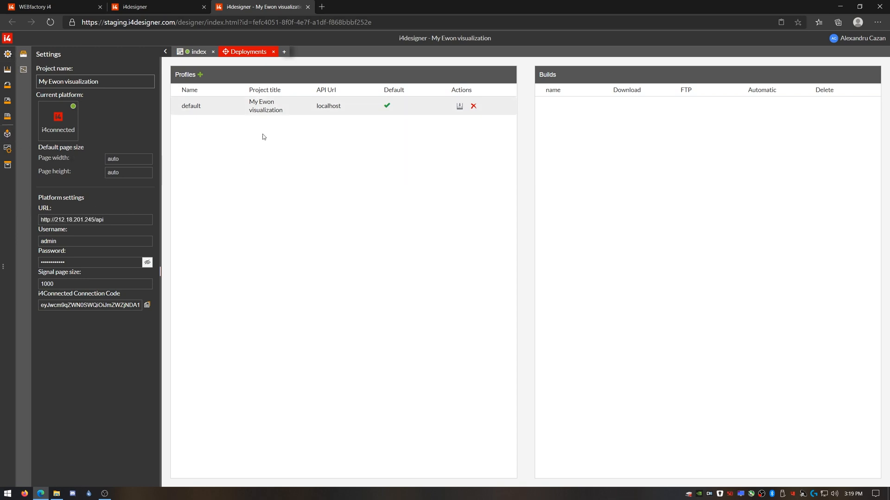
click(22, 69)
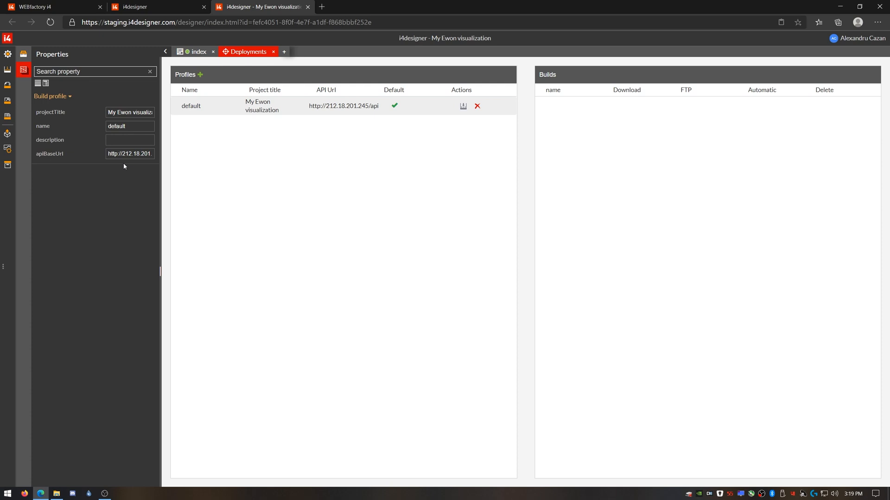
Step: Build and publish the default profile, producing the build dated 09/02/2020 15:19:32
click(463, 106)
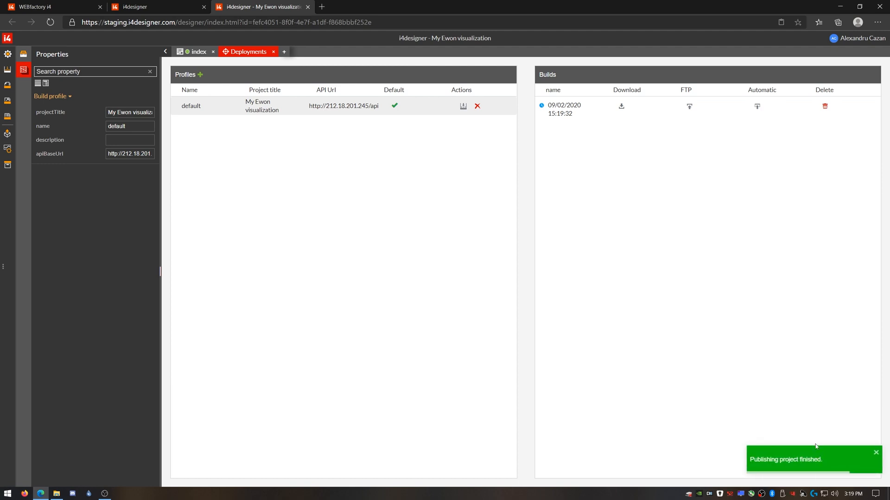
mouse_move(718, 271)
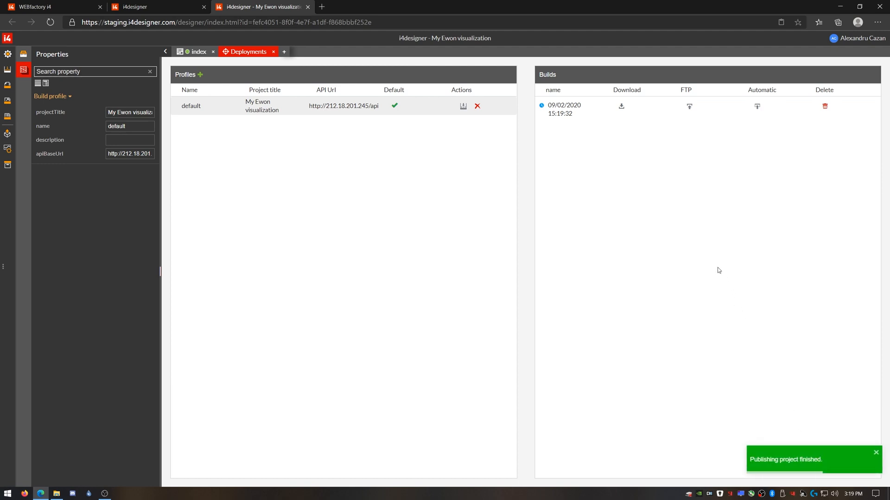
mouse_move(707, 251)
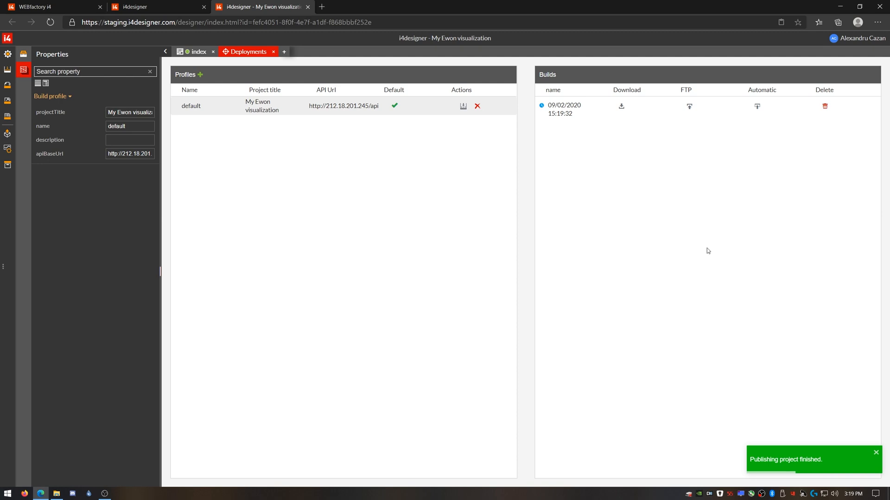
mouse_move(294, 209)
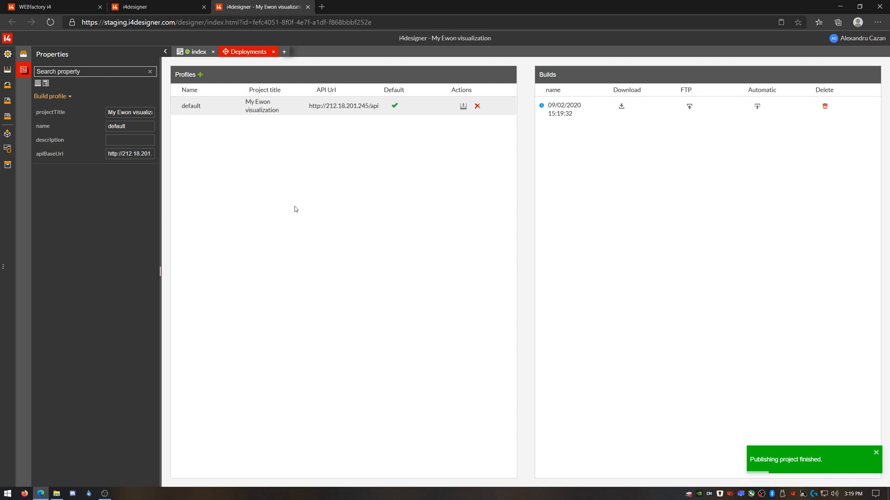